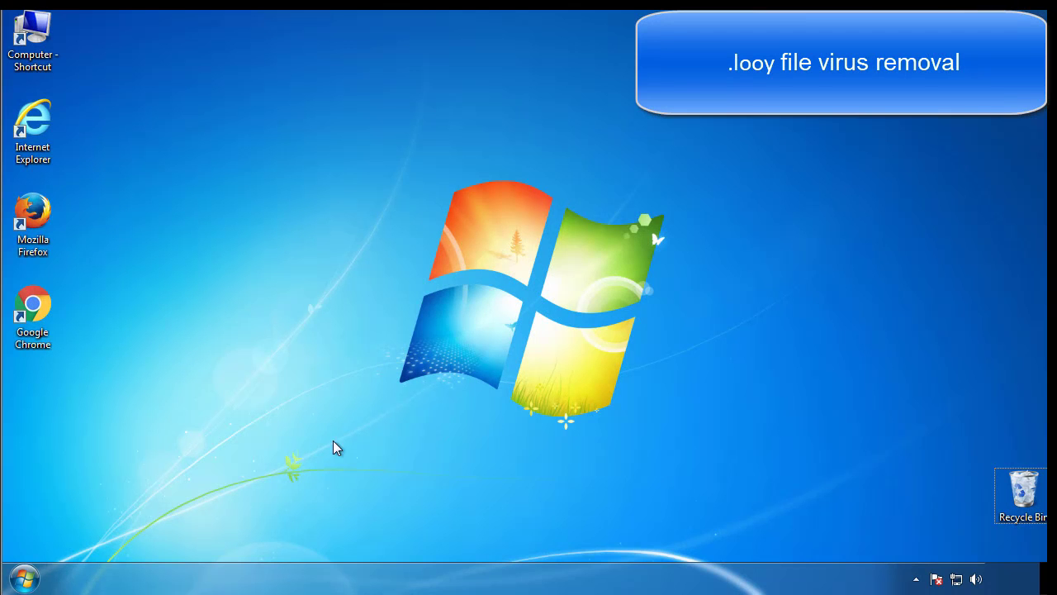
Step: Launch System Configuration by searching msconfig from the Start menu
{"action": "left_click", "coordinate": [20, 577]}
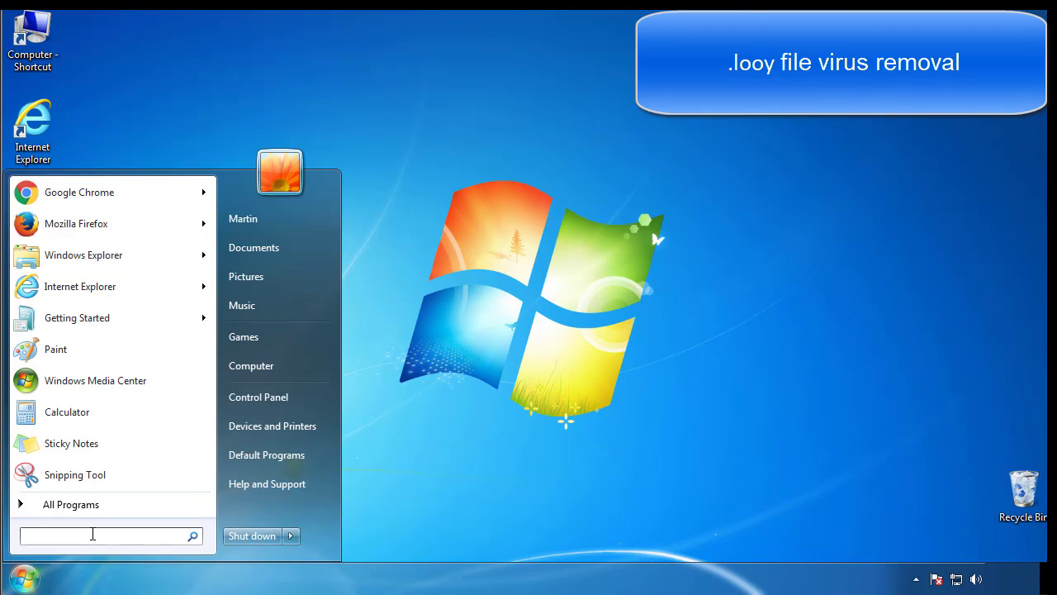
{"action": "type", "text": "mscon"}
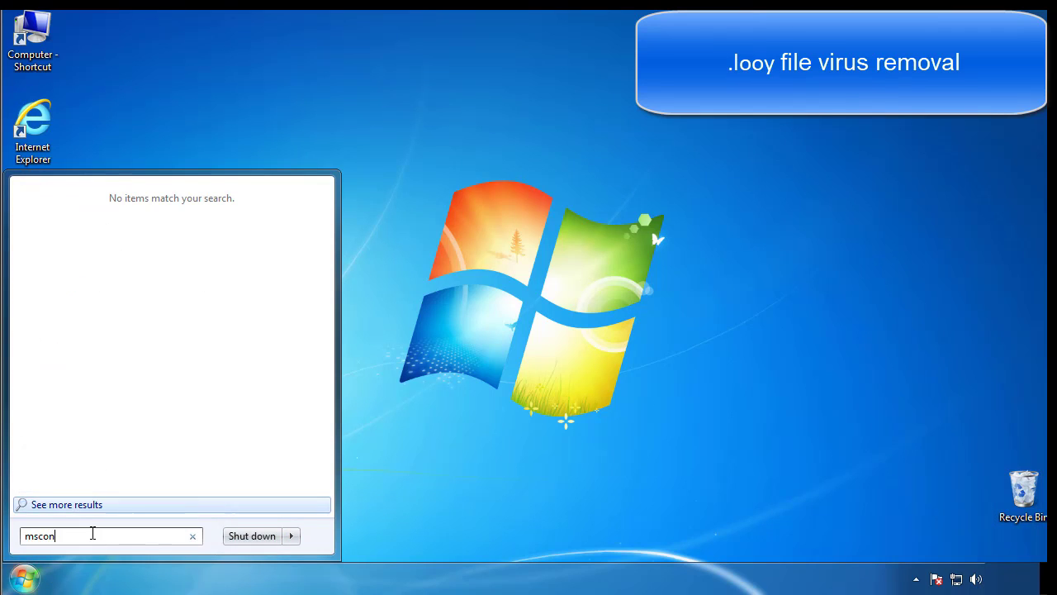
{"action": "key", "text": "Return"}
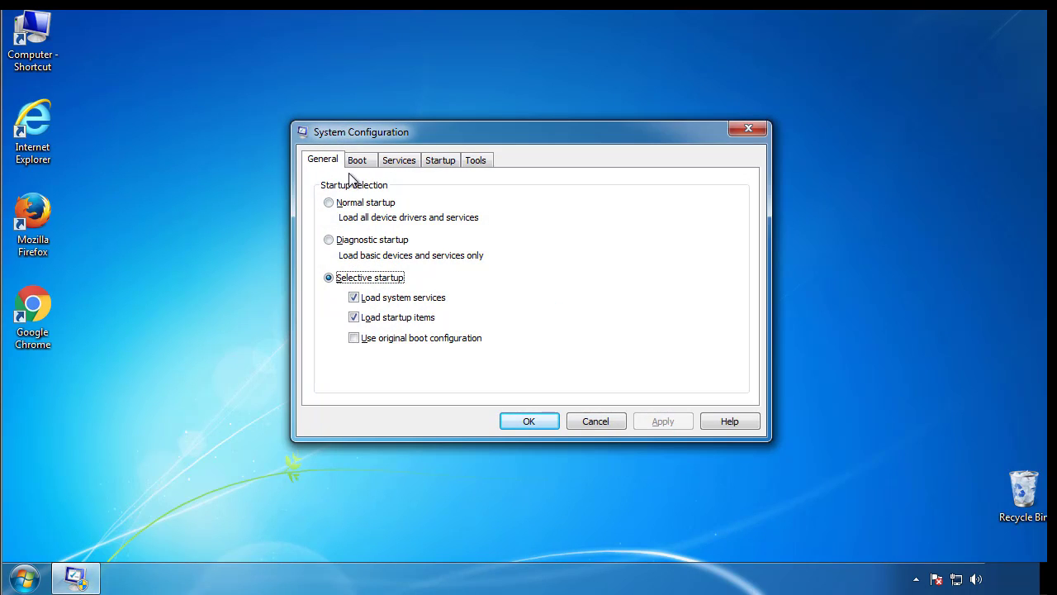
Step: Enable Safe boot (Minimal) on the Boot tab and apply it with OK
{"action": "left_click", "coordinate": [356, 158]}
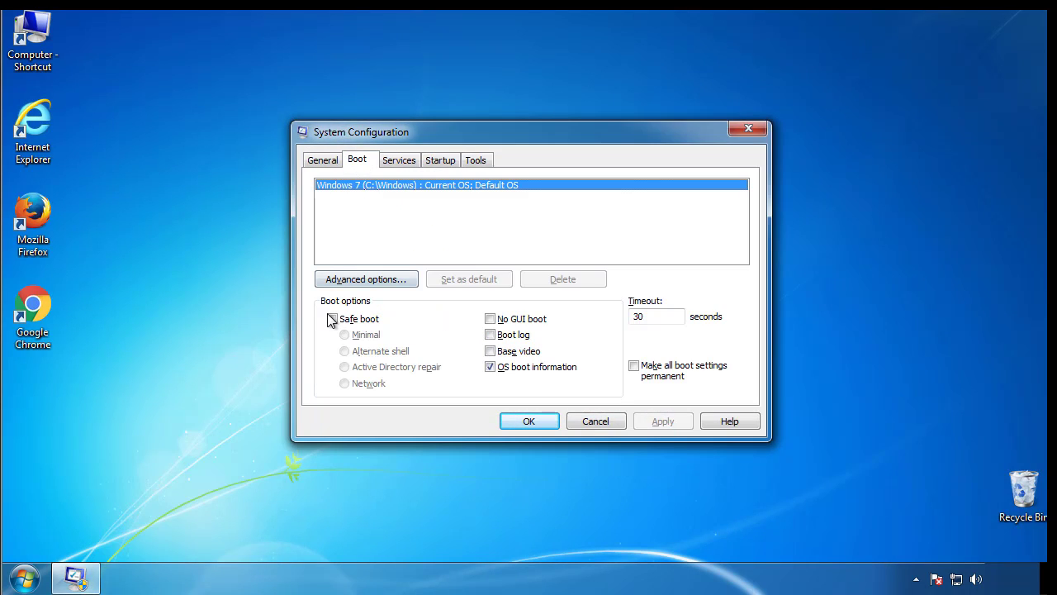
{"action": "left_click", "coordinate": [332, 319]}
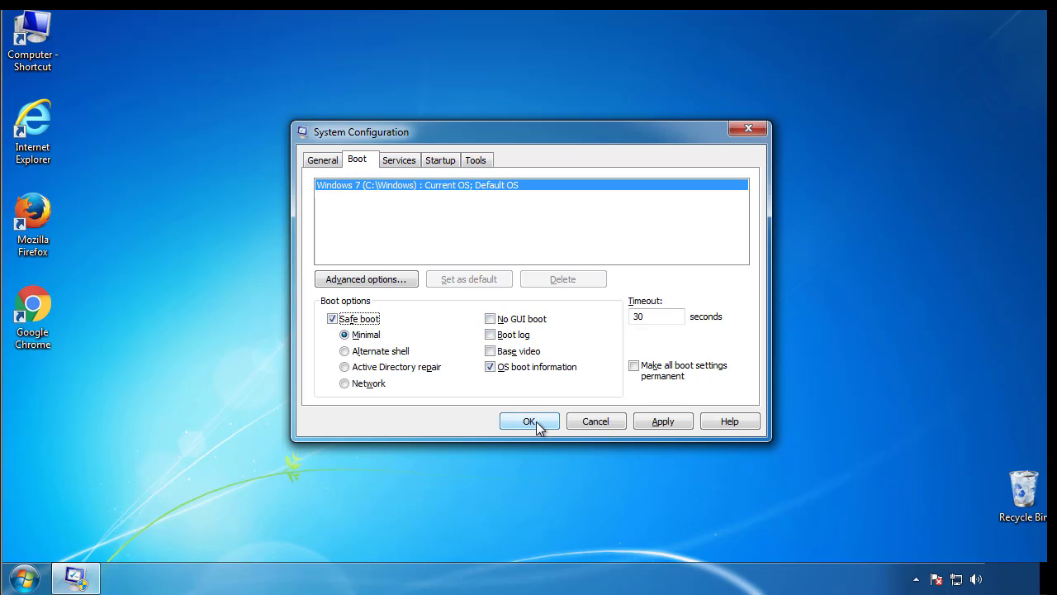
{"action": "left_click", "coordinate": [529, 421]}
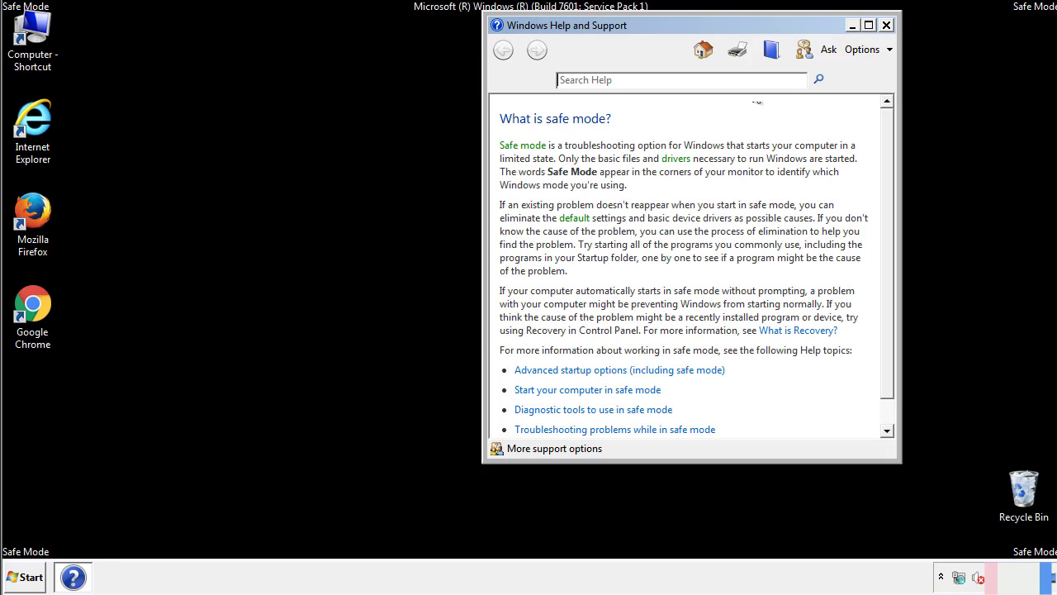
Step: Dismiss Safe Mode help and reach Folder Options' View settings in Control Panel
{"action": "left_click", "coordinate": [885, 25]}
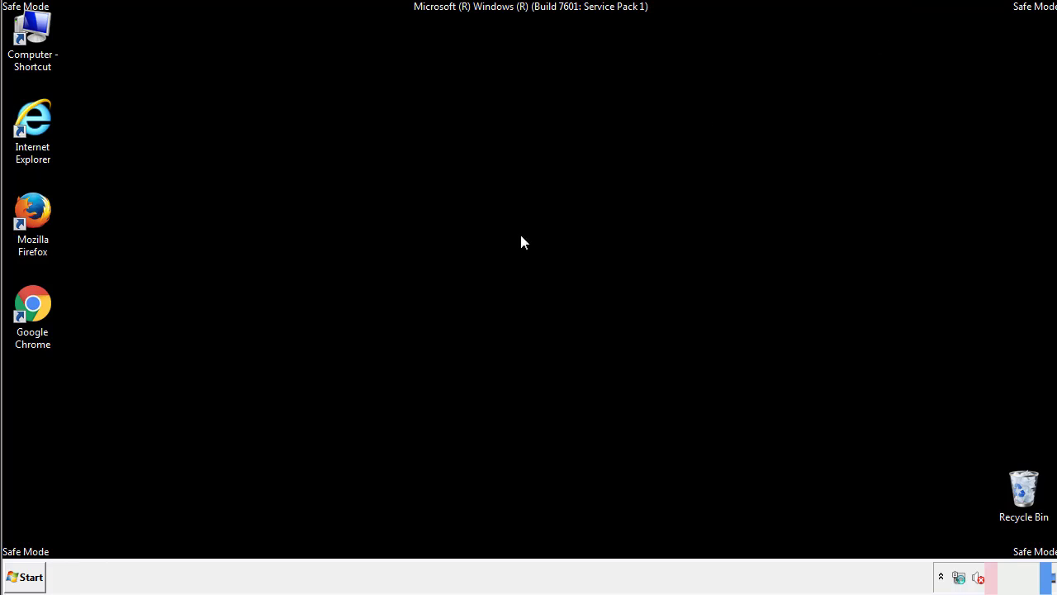
{"action": "left_click", "coordinate": [25, 576]}
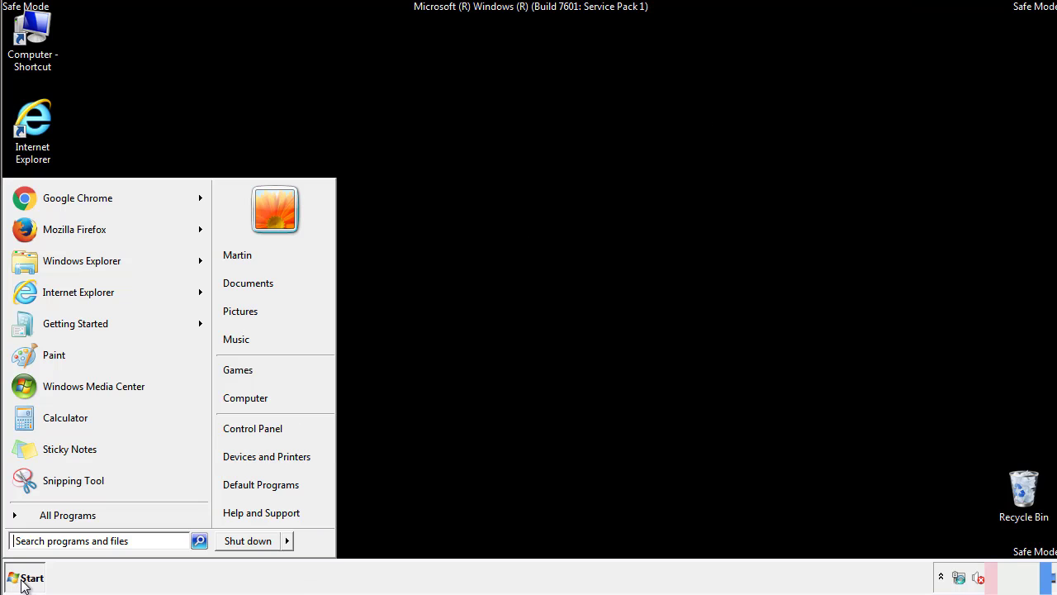
{"action": "left_click", "coordinate": [25, 576]}
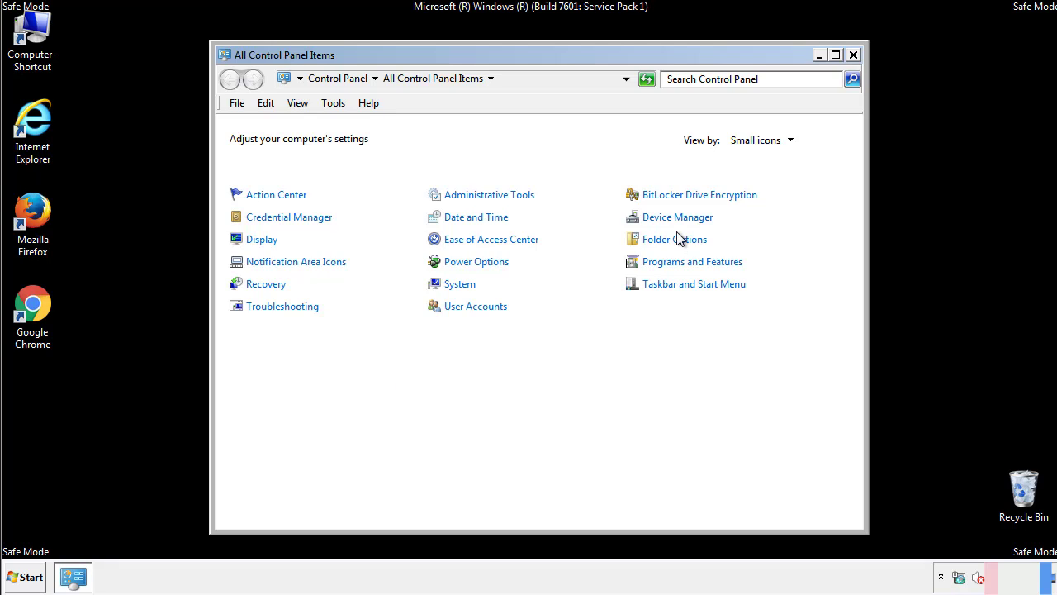
{"action": "left_click", "coordinate": [674, 237]}
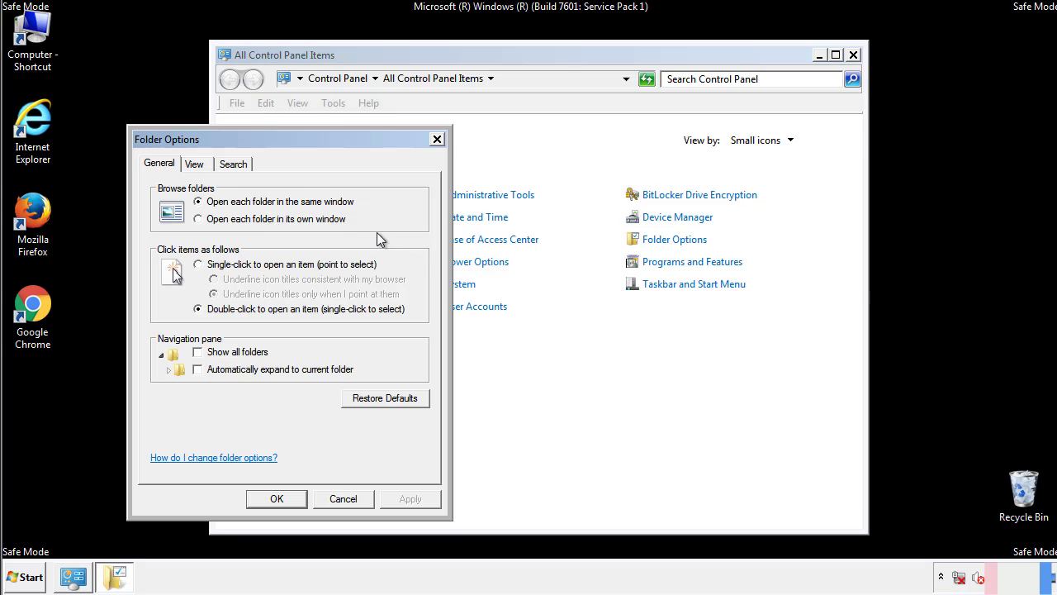
{"action": "left_click", "coordinate": [195, 164]}
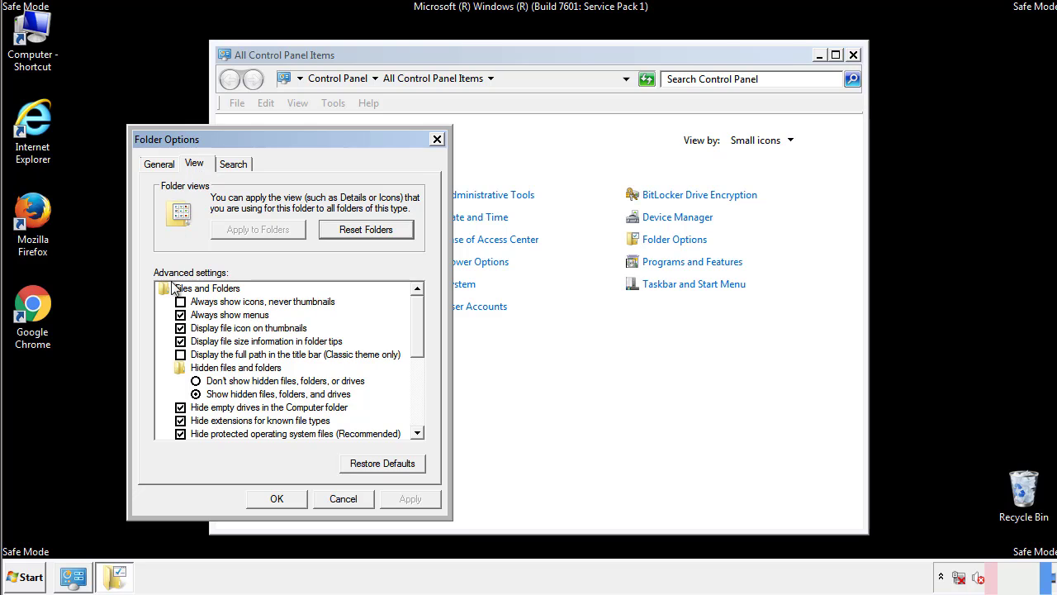
{"action": "mouse_move", "coordinate": [225, 394]}
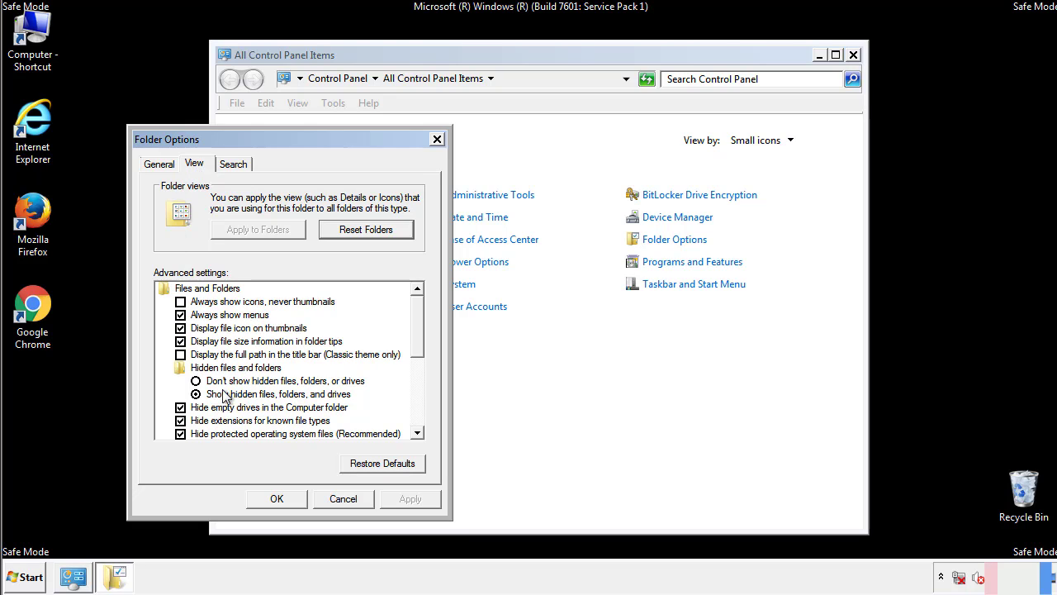
{"action": "mouse_move", "coordinate": [296, 403]}
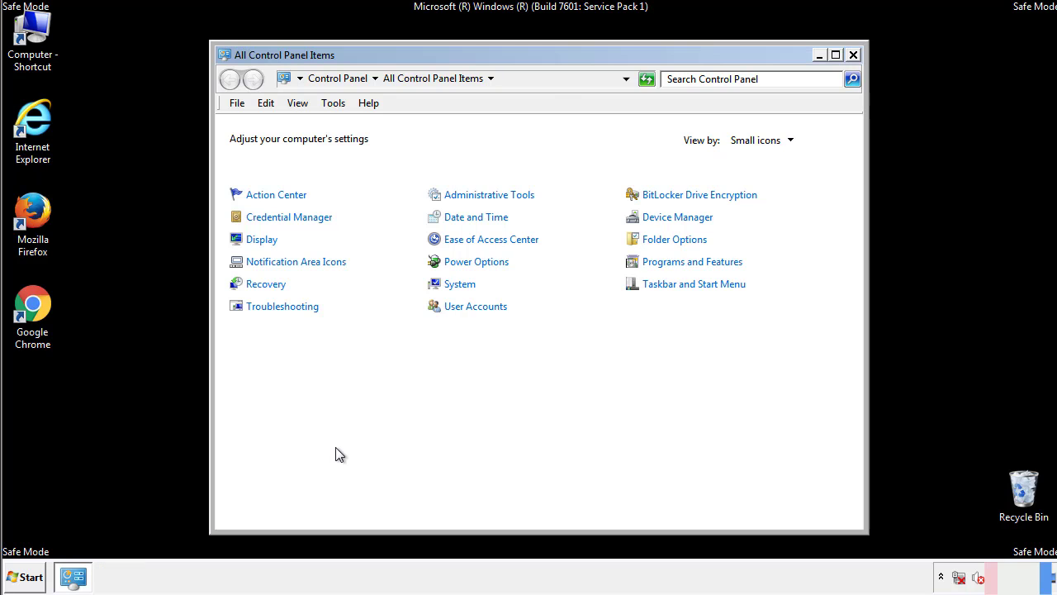
Step: Browse from Computer into C:\Windows\System32\drivers\etc in Explorer
{"action": "left_click", "coordinate": [852, 55]}
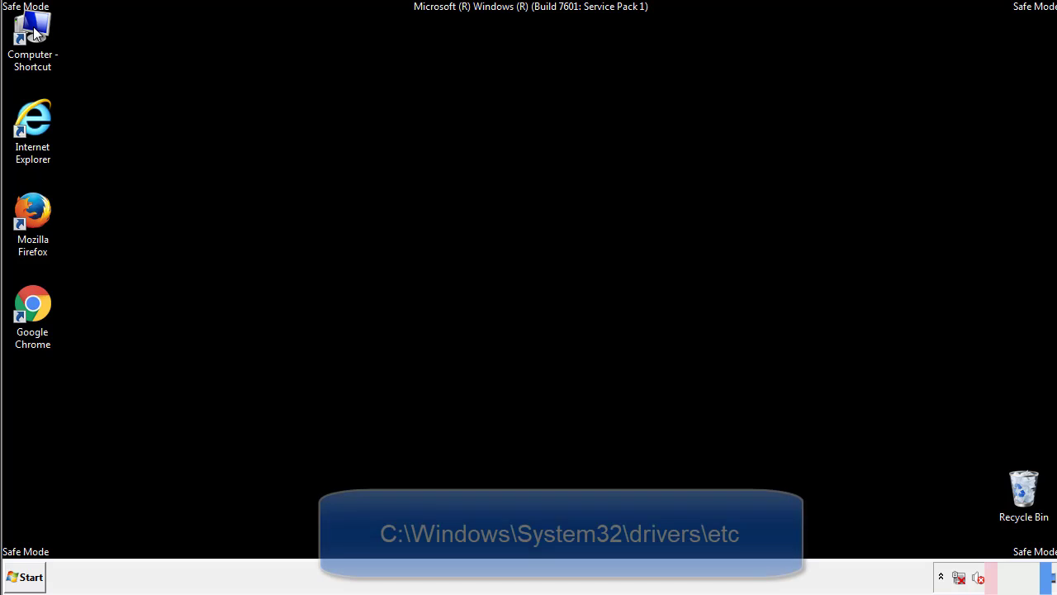
{"action": "double_click", "coordinate": [34, 37]}
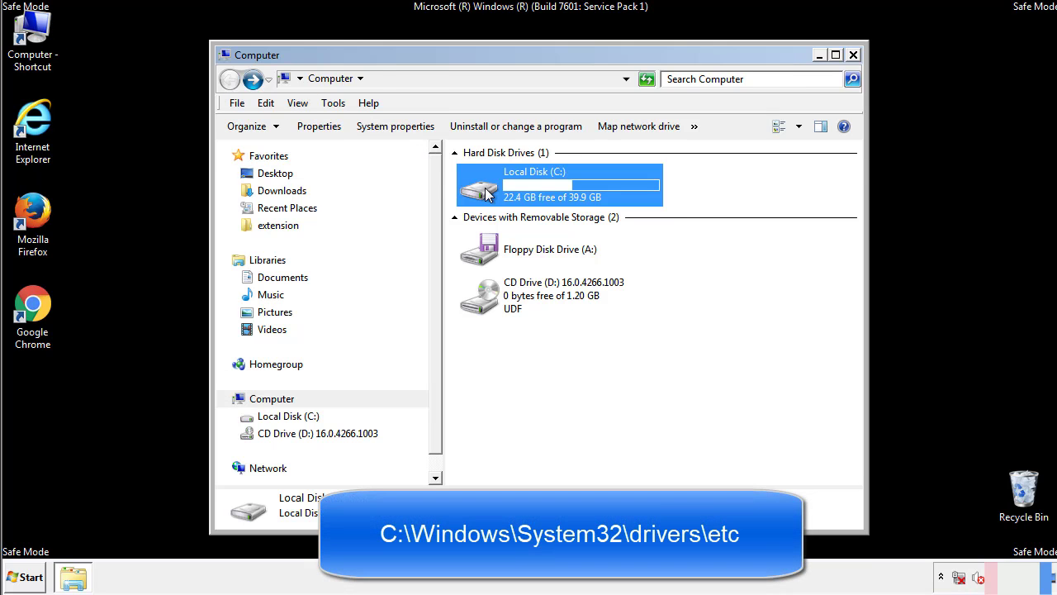
{"action": "double_click", "coordinate": [535, 183]}
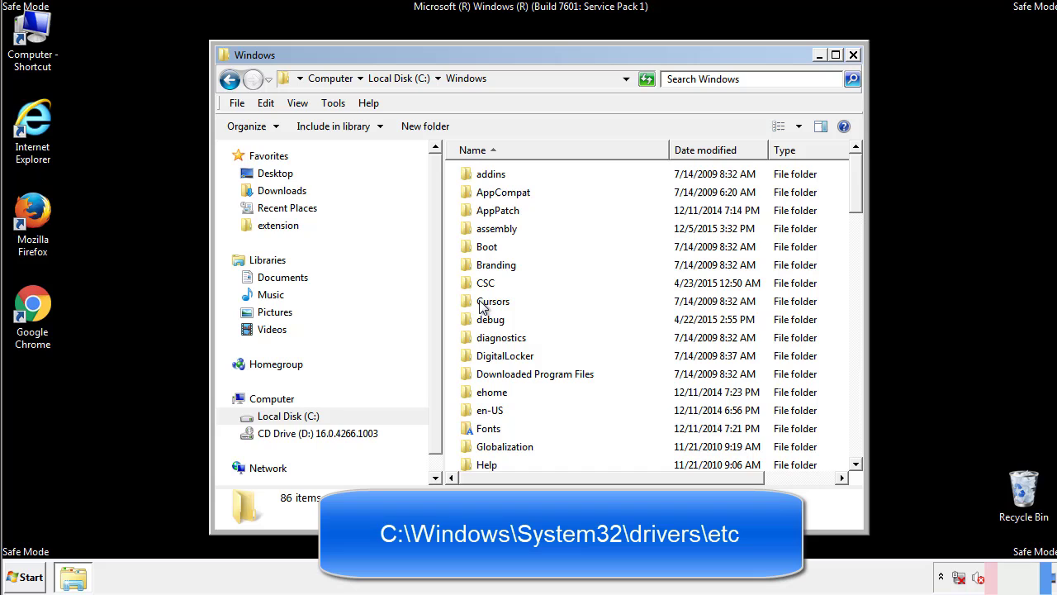
{"action": "scroll", "scroll_direction": "down", "scroll_amount": 3}
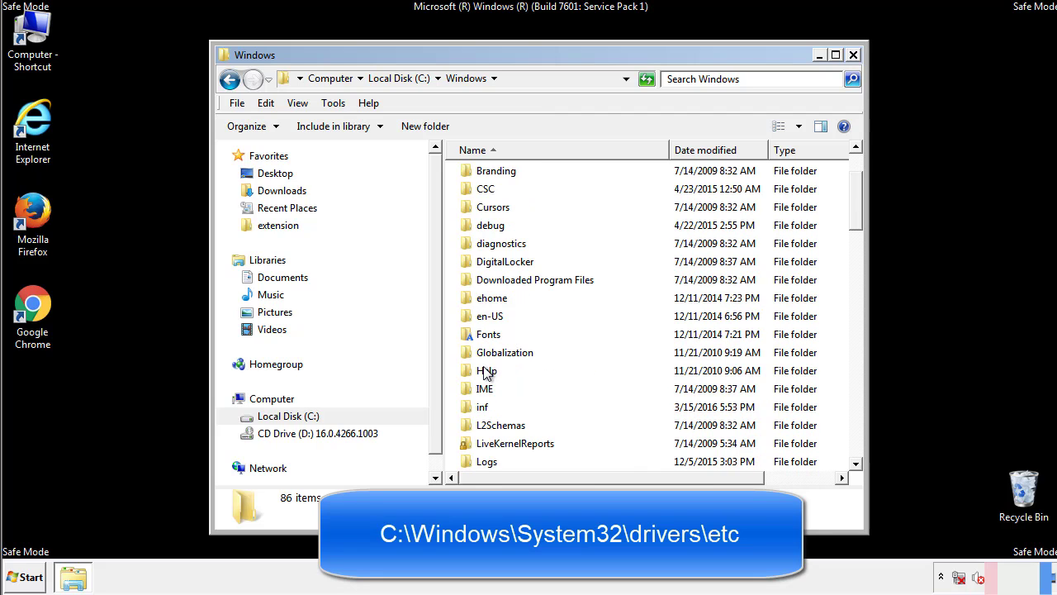
{"action": "scroll", "scroll_direction": "down", "scroll_amount": 3}
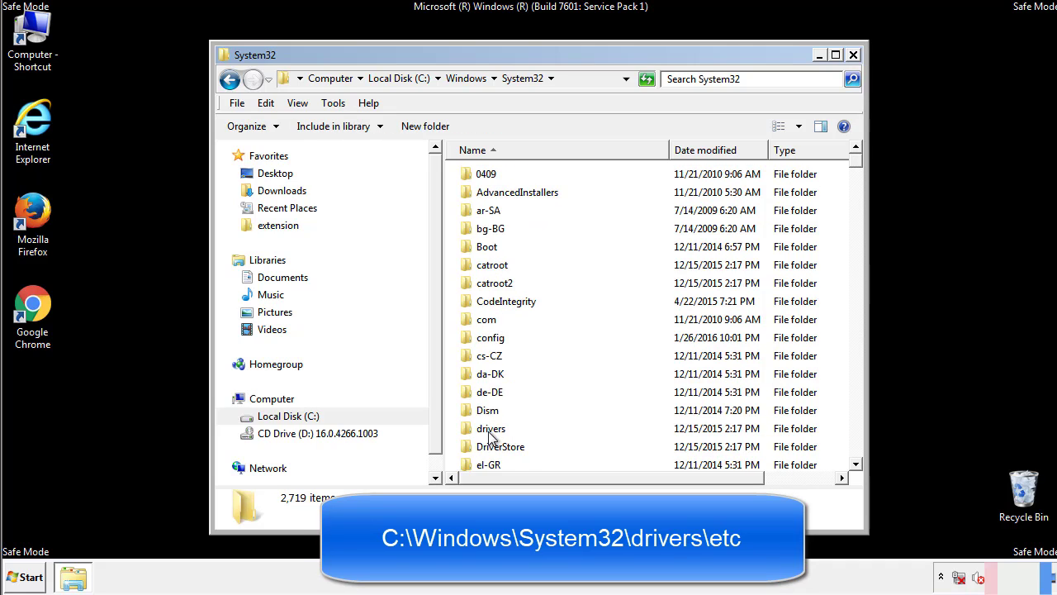
{"action": "double_click", "coordinate": [492, 428]}
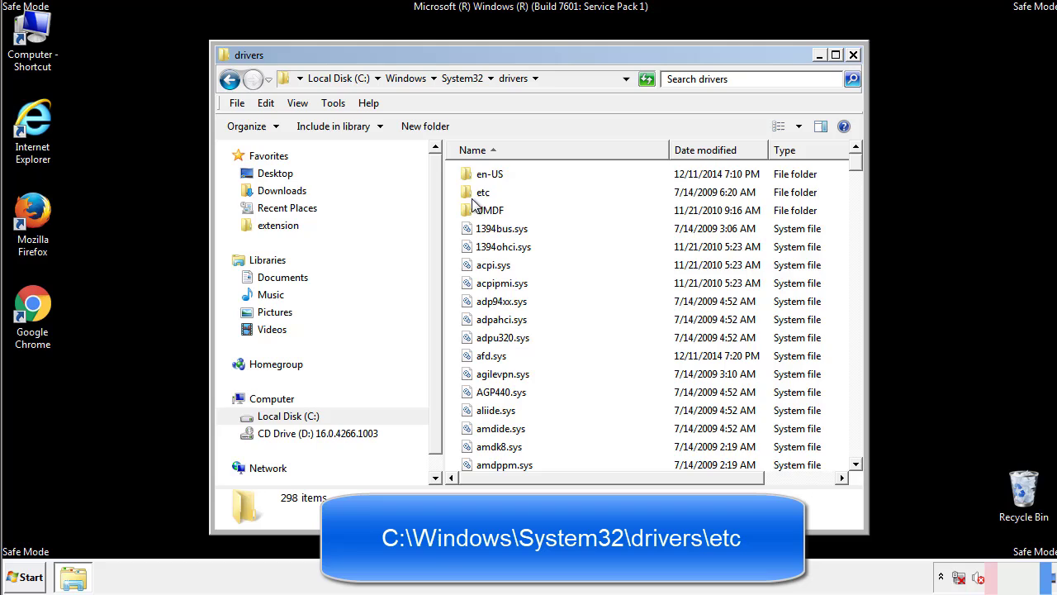
{"action": "double_click", "coordinate": [482, 191]}
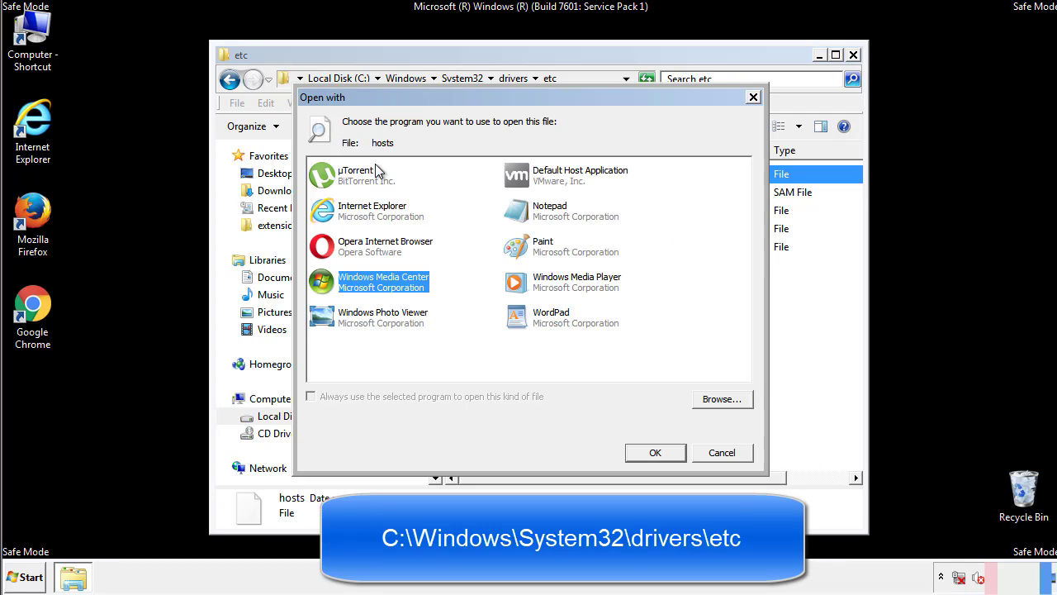
{"action": "mouse_move", "coordinate": [536, 216]}
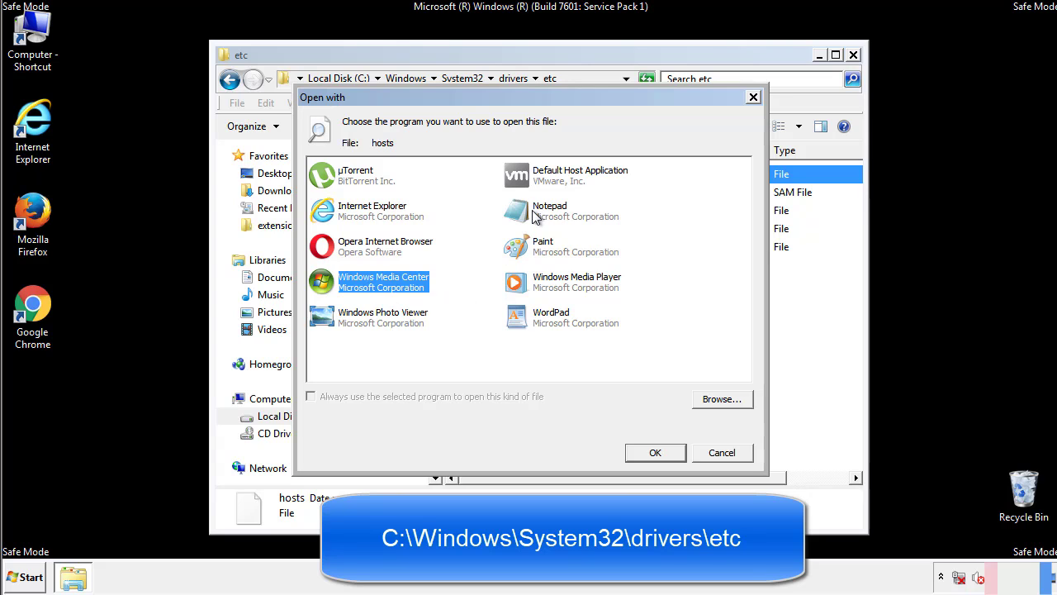
Step: Edit hosts in Notepad, delete the four extra host entries, and close the file
{"action": "left_click", "coordinate": [654, 452]}
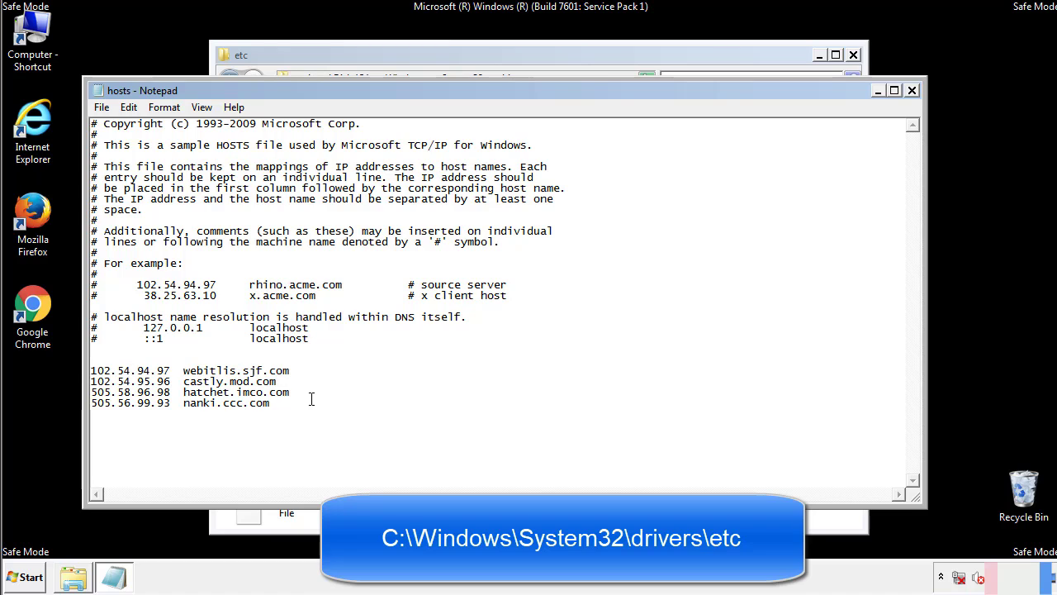
{"action": "left_click_drag", "start_coordinate": [90, 370], "coordinate": [290, 405]}
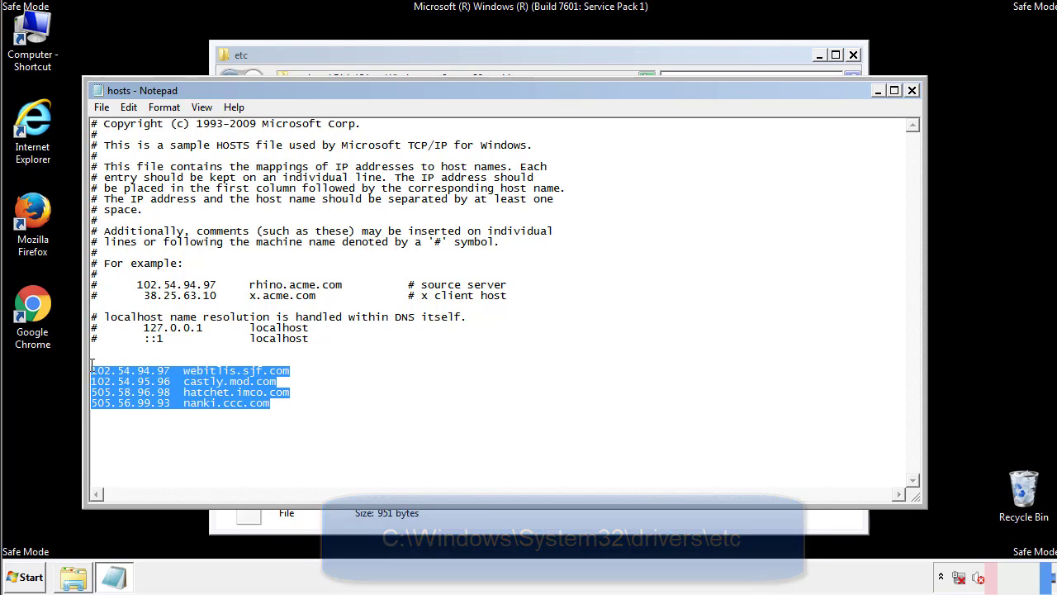
{"action": "key", "text": "Delete"}
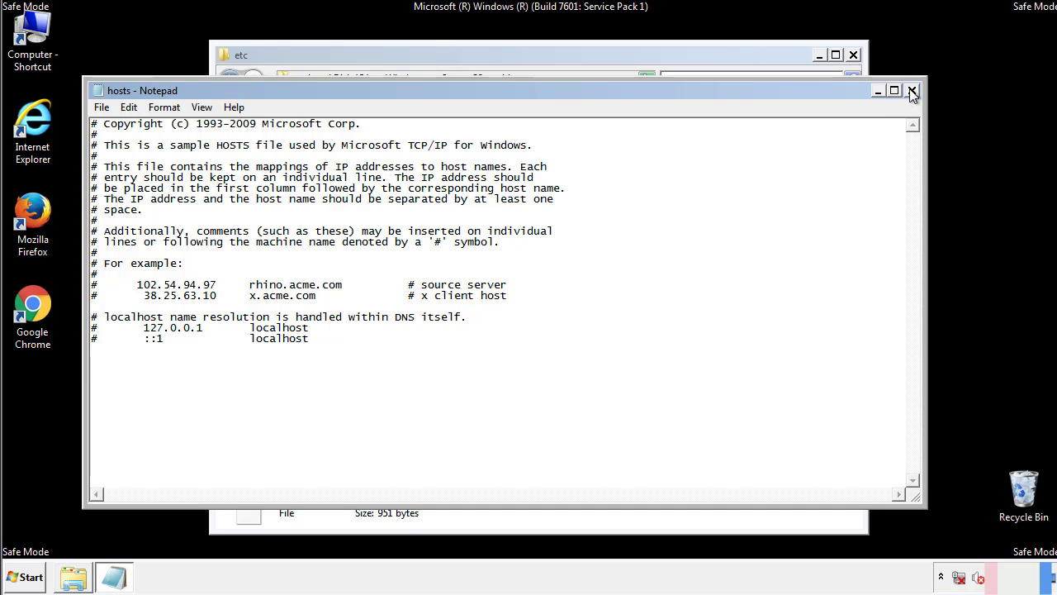
{"action": "left_click", "coordinate": [912, 89]}
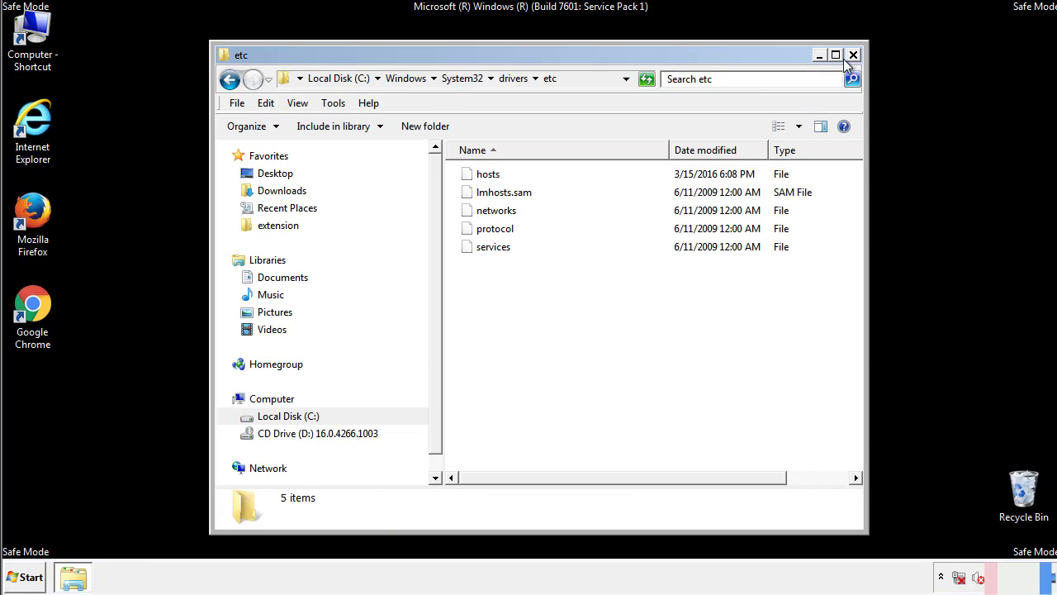
Step: Reach the Startup folder via Start > All Programs after closing the etc window
{"action": "left_click", "coordinate": [852, 54]}
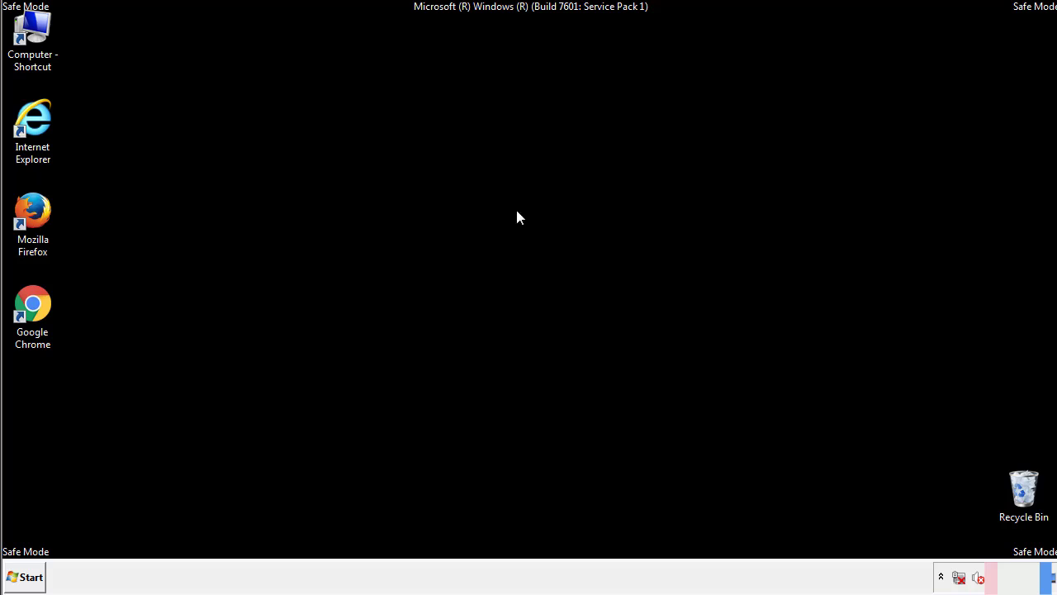
{"action": "left_click", "coordinate": [25, 577]}
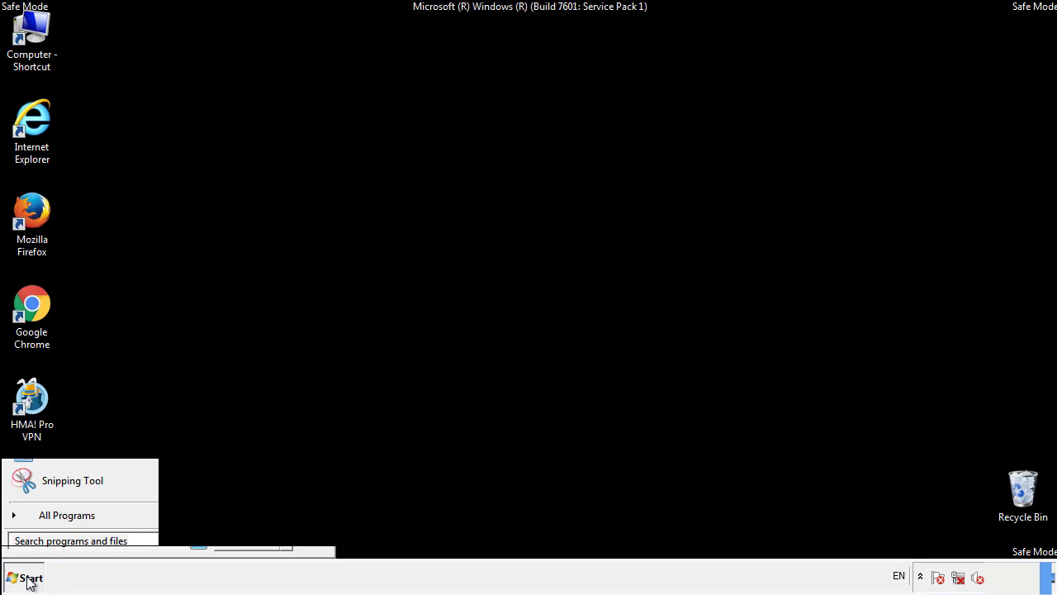
{"action": "left_click", "coordinate": [66, 515]}
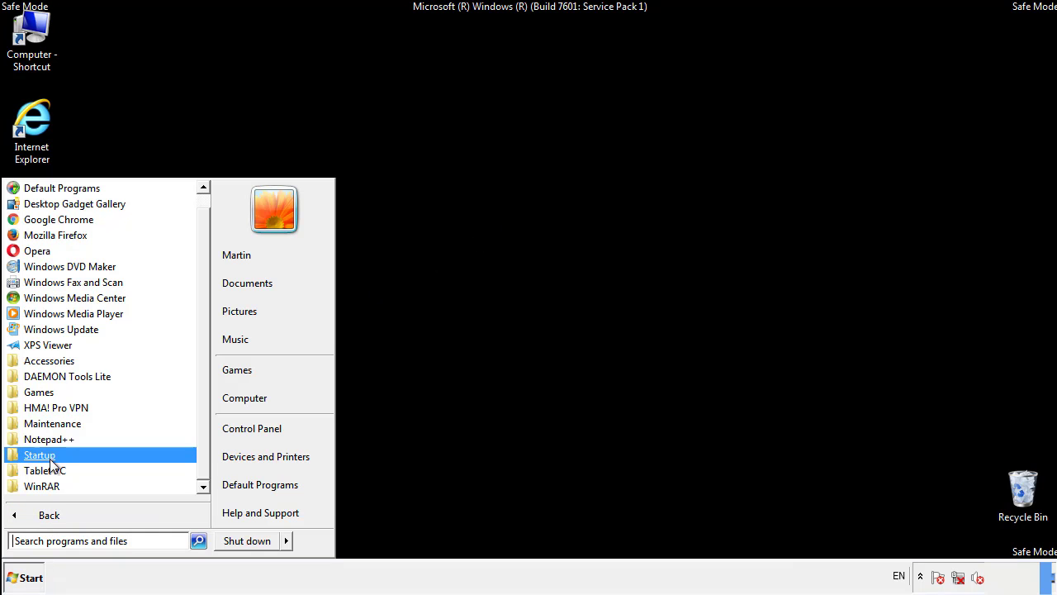
{"action": "right_click", "coordinate": [39, 454]}
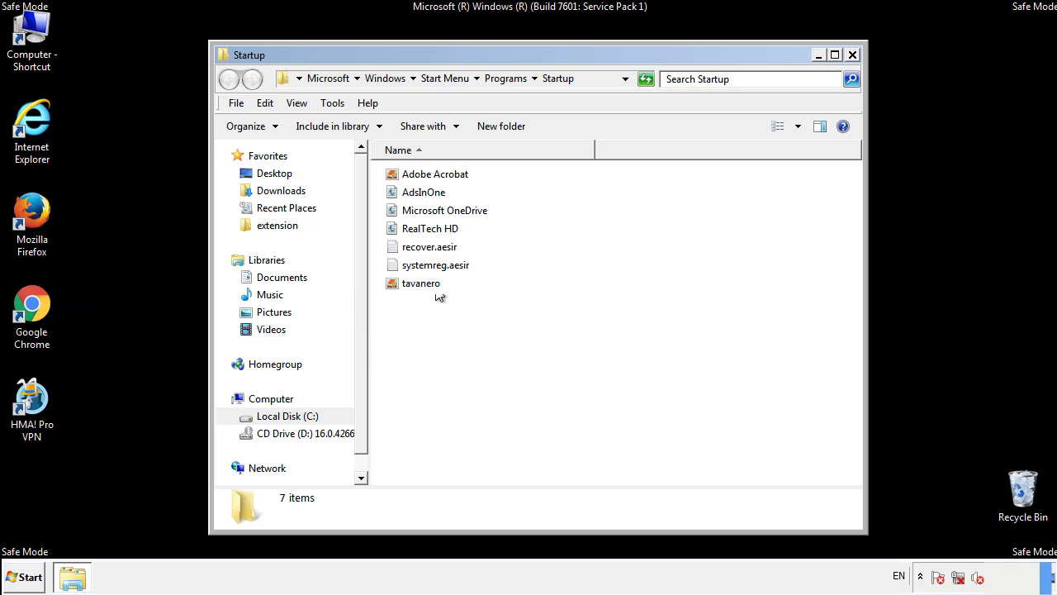
Step: Delete AdsInOne, recover.aesir, systemreg.aesir and tavanero from Startup, then close it
{"action": "left_click", "coordinate": [423, 192]}
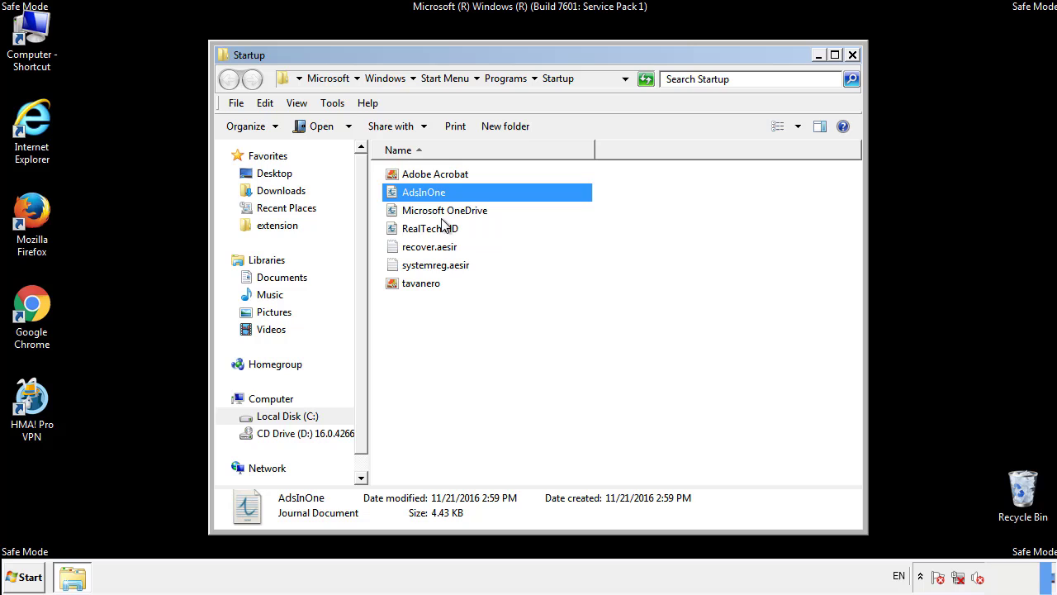
{"action": "left_click", "coordinate": [436, 265]}
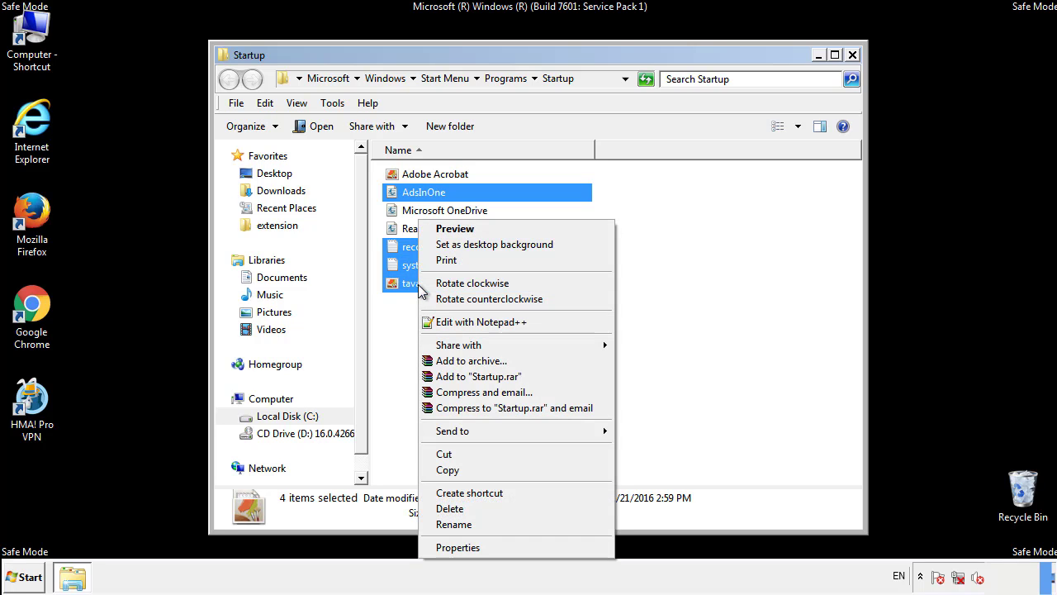
{"action": "left_click", "coordinate": [449, 508]}
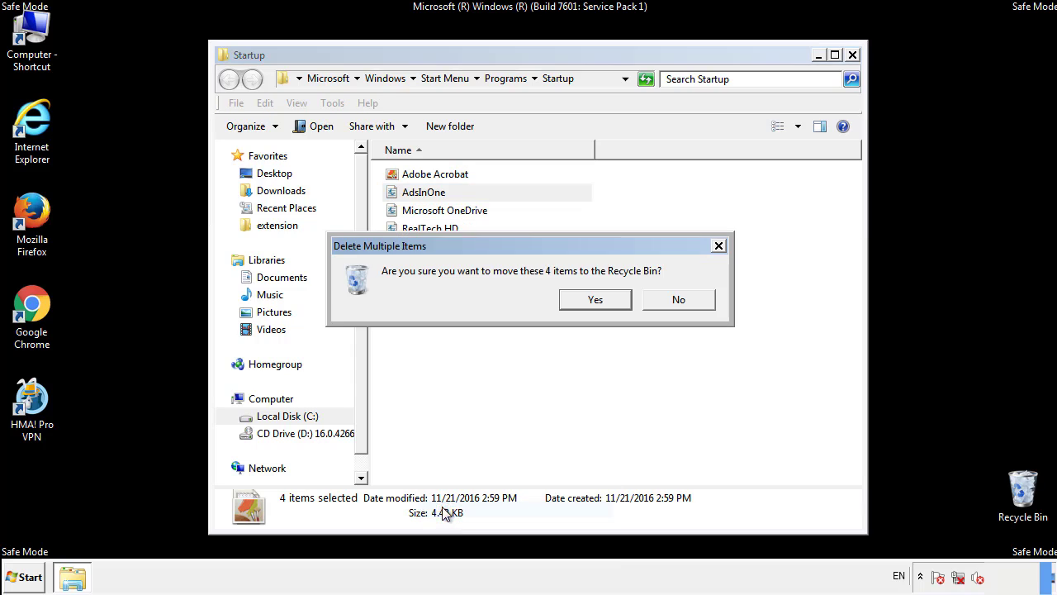
{"action": "left_click", "coordinate": [595, 299]}
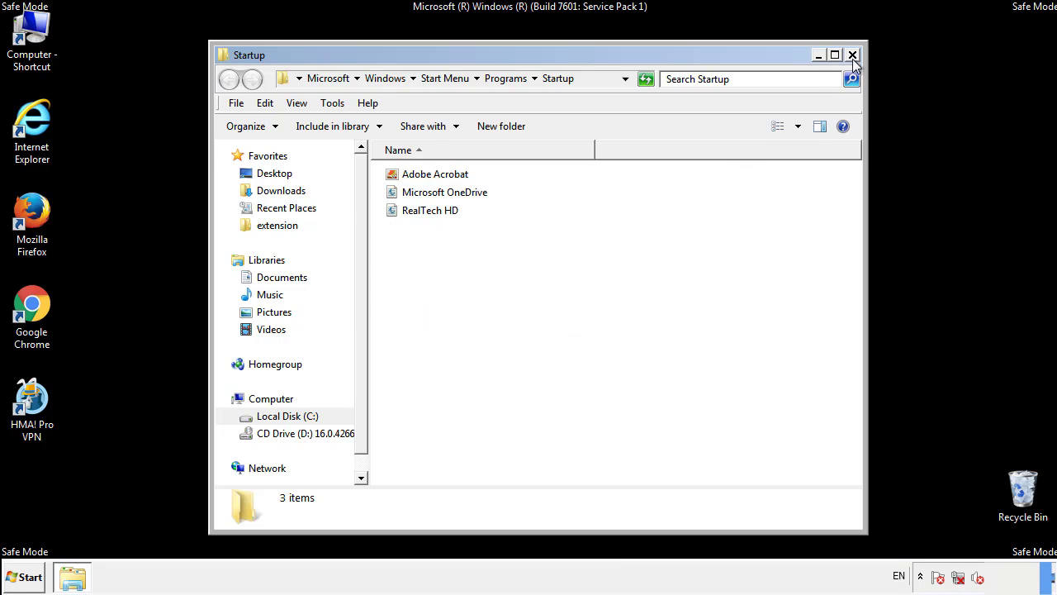
{"action": "left_click", "coordinate": [852, 54]}
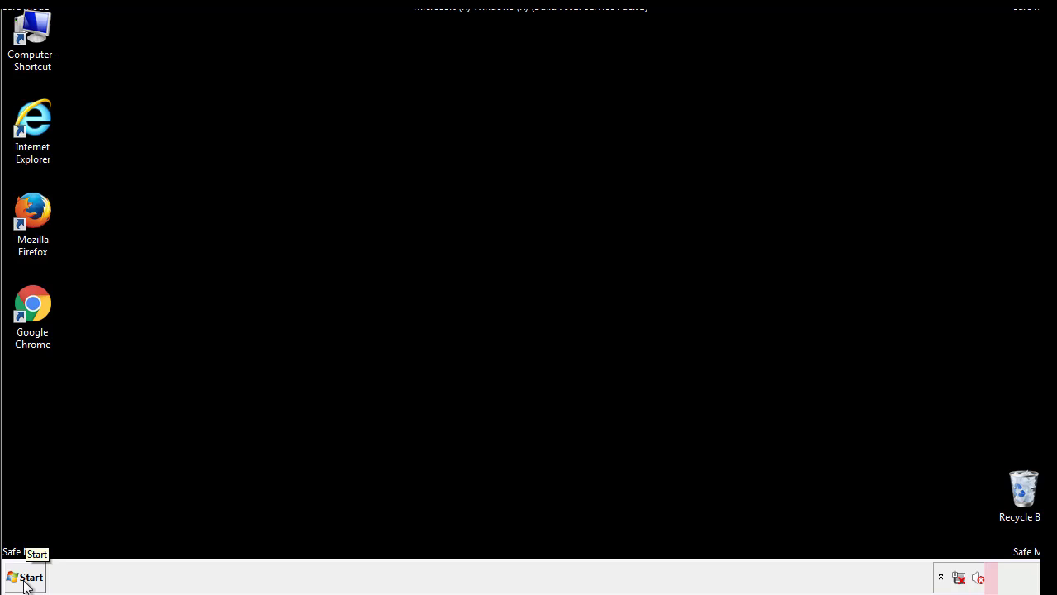
Step: Launch regedit and expand HKEY_LOCAL_MACHINE > SOFTWARE > Microsoft
{"action": "left_click", "coordinate": [24, 577]}
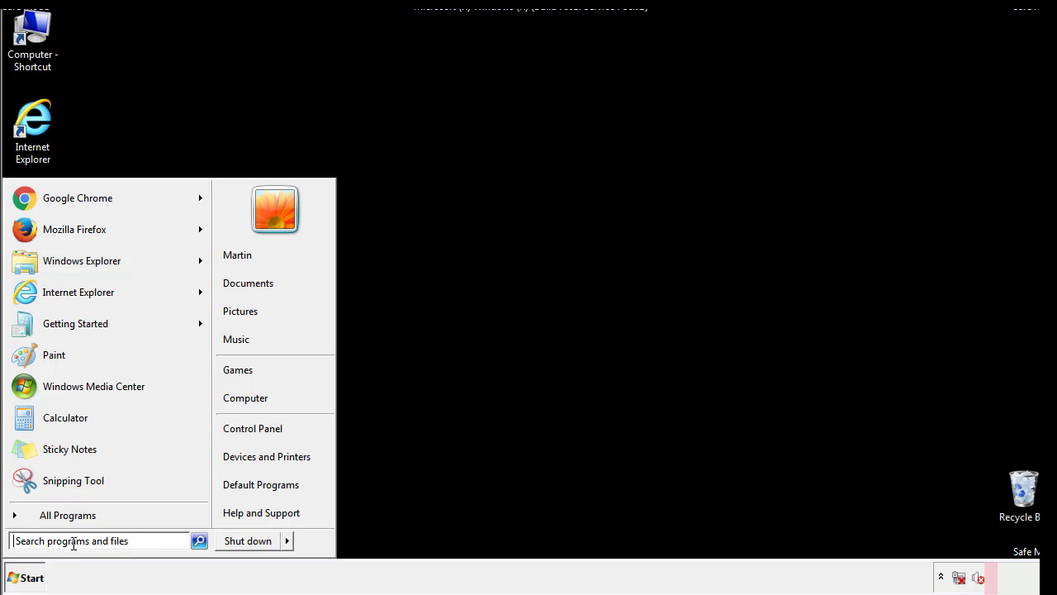
{"action": "type", "text": "reged"}
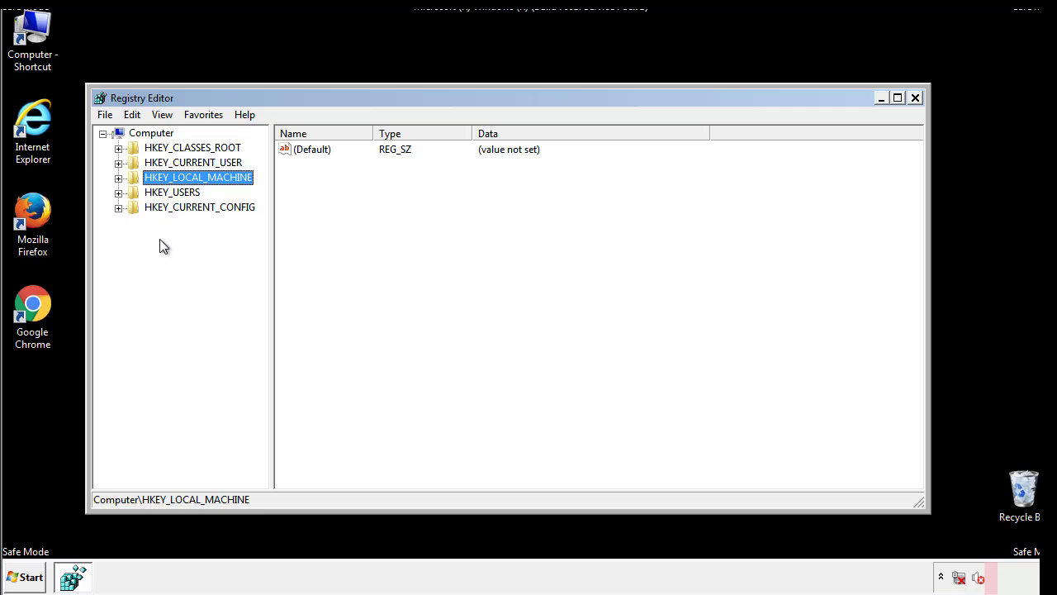
{"action": "left_click", "coordinate": [119, 178]}
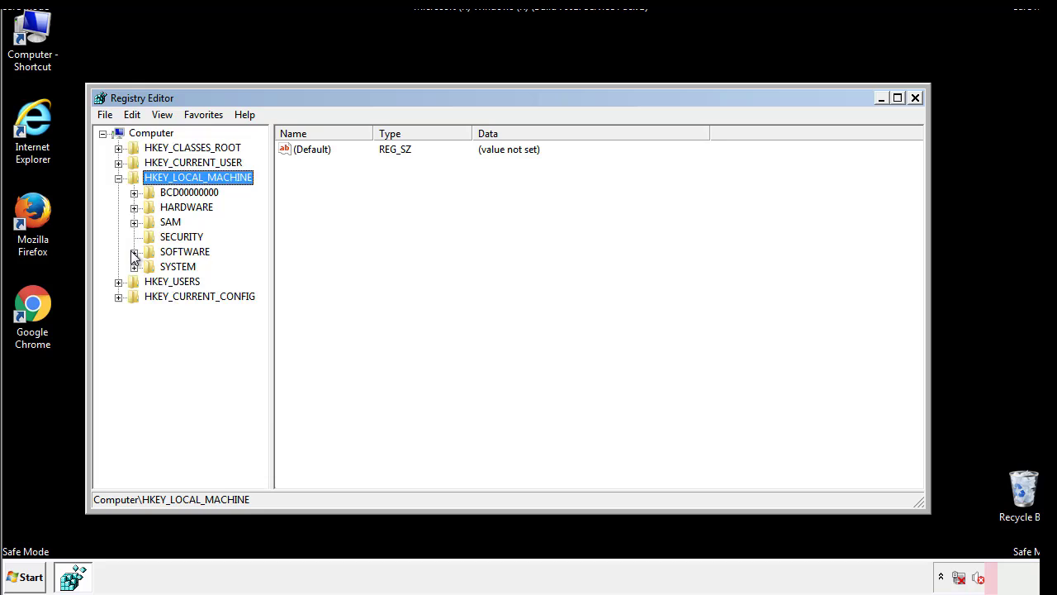
{"action": "left_click", "coordinate": [136, 251]}
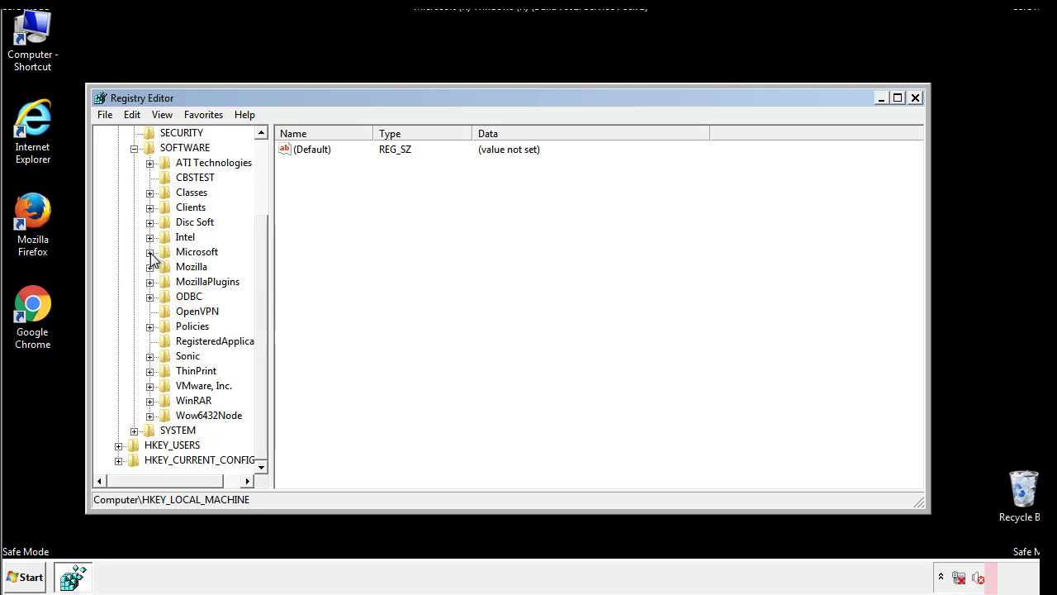
{"action": "left_click", "coordinate": [151, 251]}
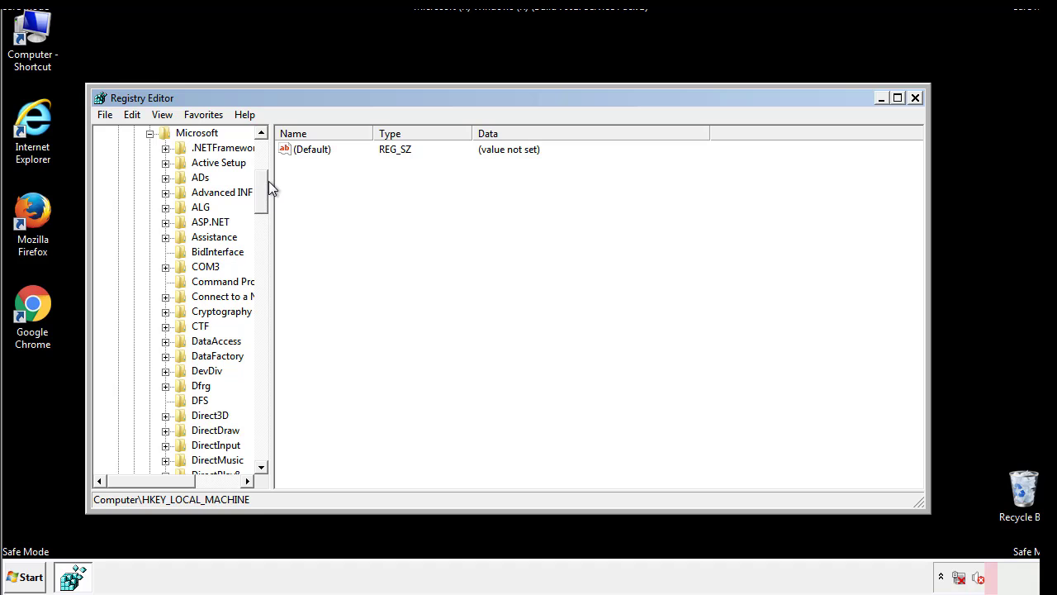
Step: Expand the Windows key down to CurrentVersion
{"action": "scroll", "scroll_direction": "down", "scroll_amount": 3}
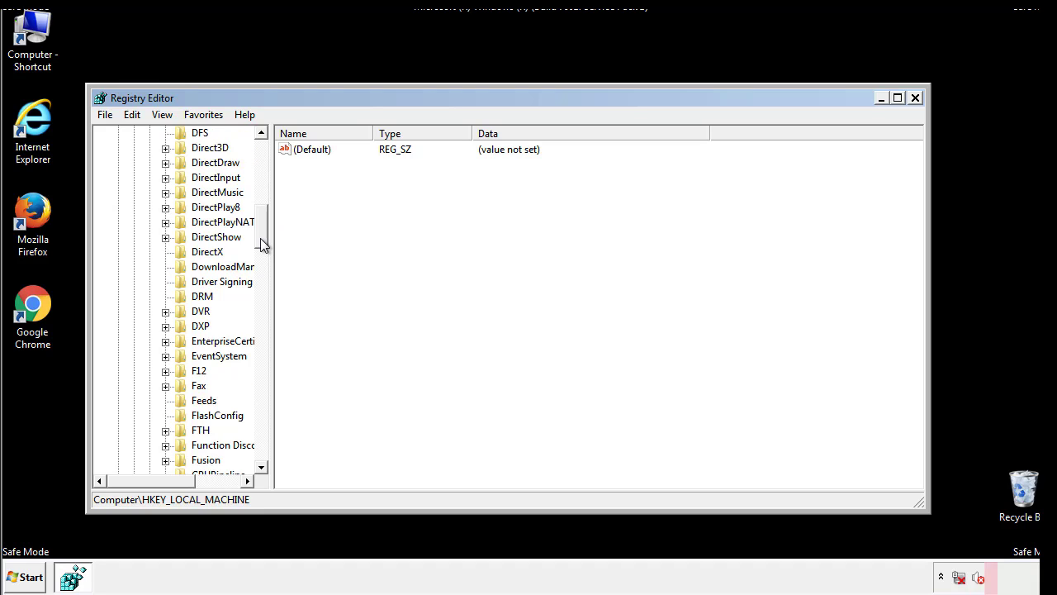
{"action": "scroll", "scroll_direction": "down", "scroll_amount": 3}
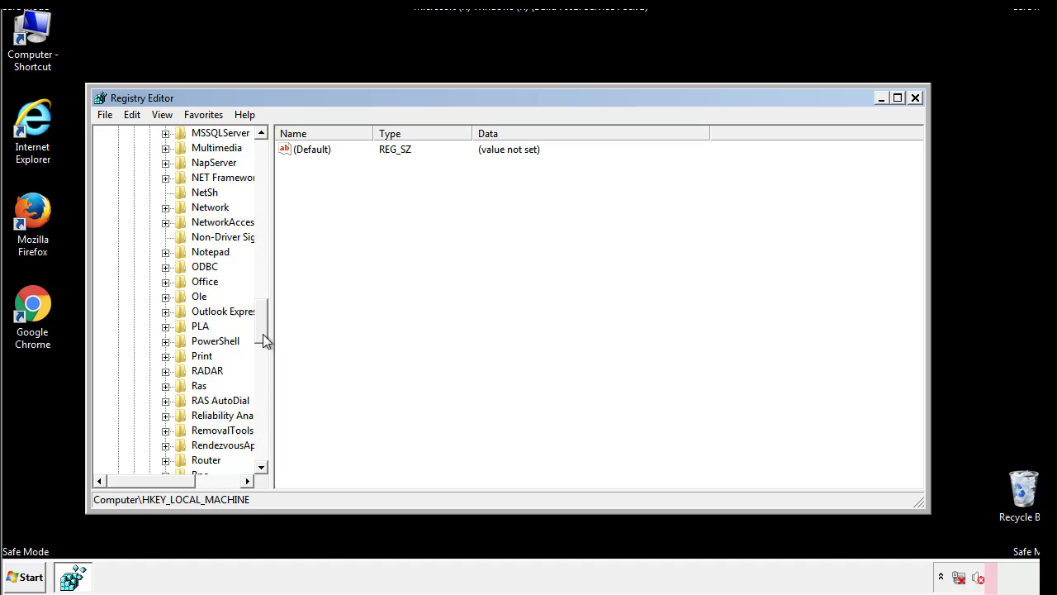
{"action": "scroll", "scroll_direction": "down", "scroll_amount": 3}
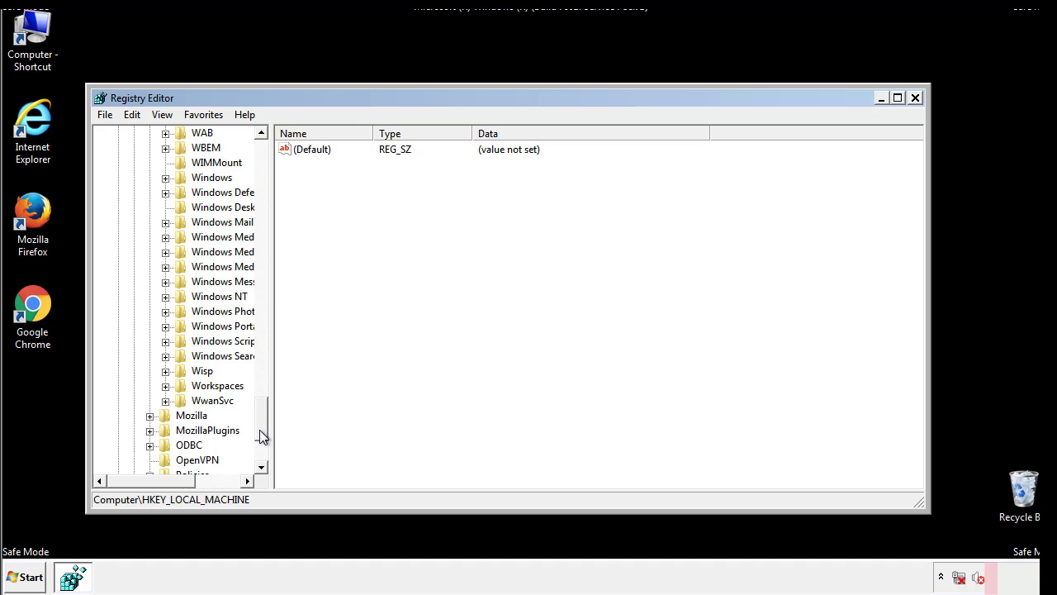
{"action": "left_click", "coordinate": [165, 251]}
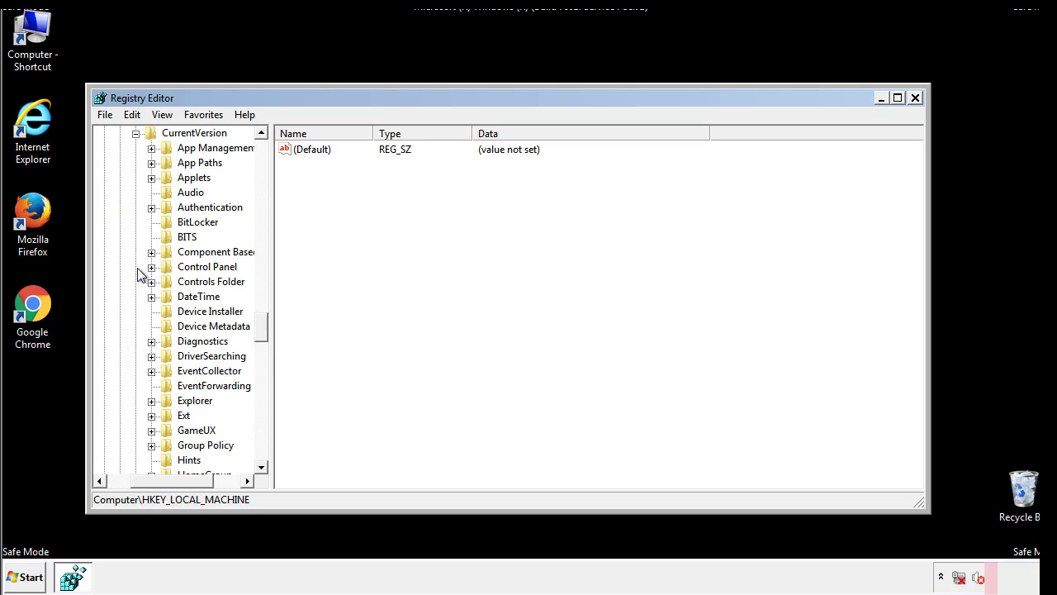
{"action": "scroll", "scroll_direction": "down", "scroll_amount": 3}
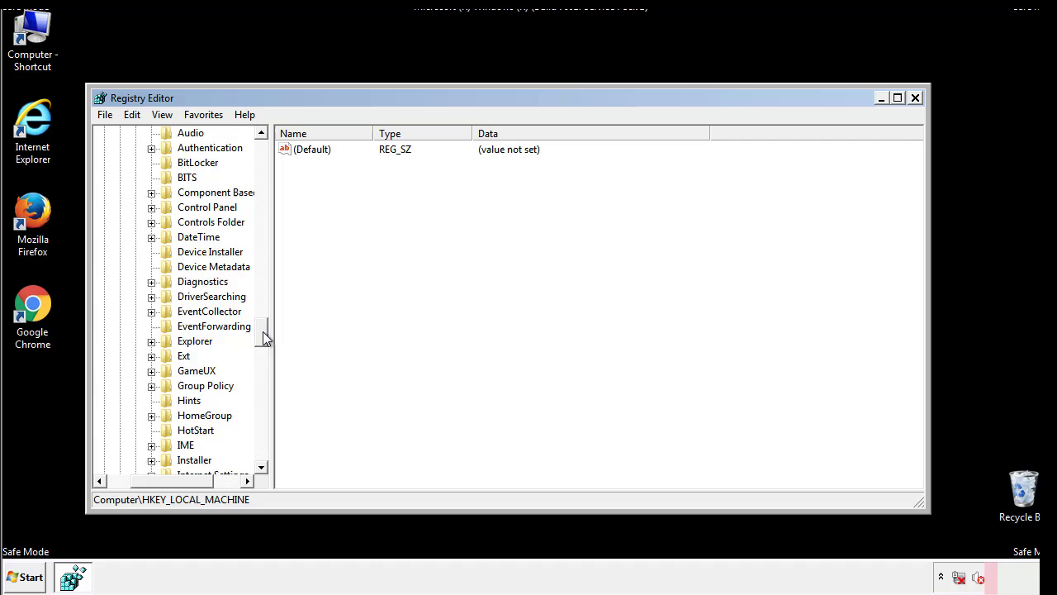
Step: Permanently delete the tappi.loc value from HKLM's CurrentVersion\Run key
{"action": "scroll", "scroll_direction": "down", "scroll_amount": 3}
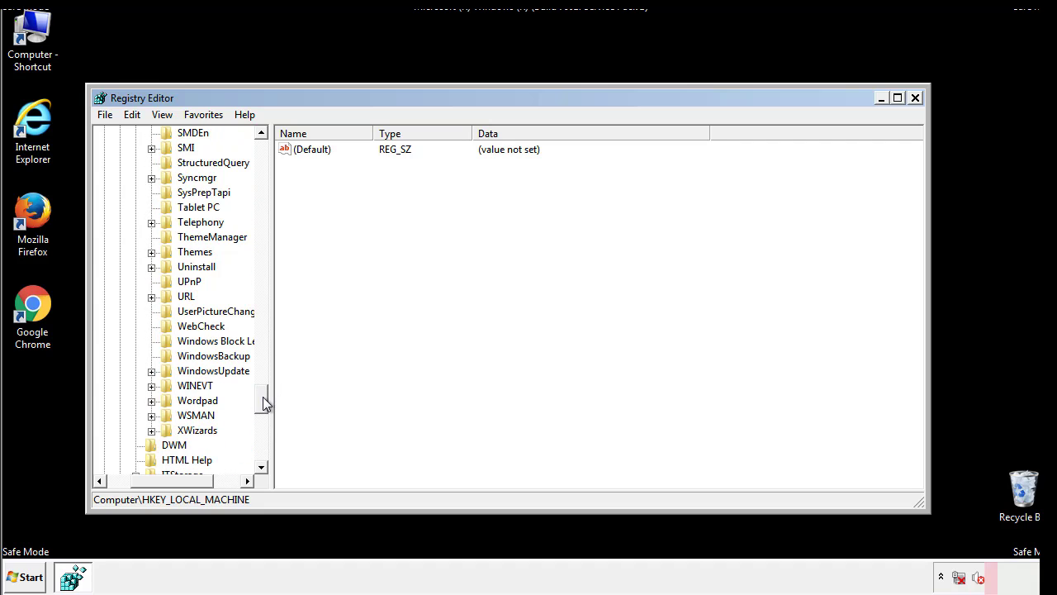
{"action": "scroll", "scroll_direction": "up", "scroll_amount": 3}
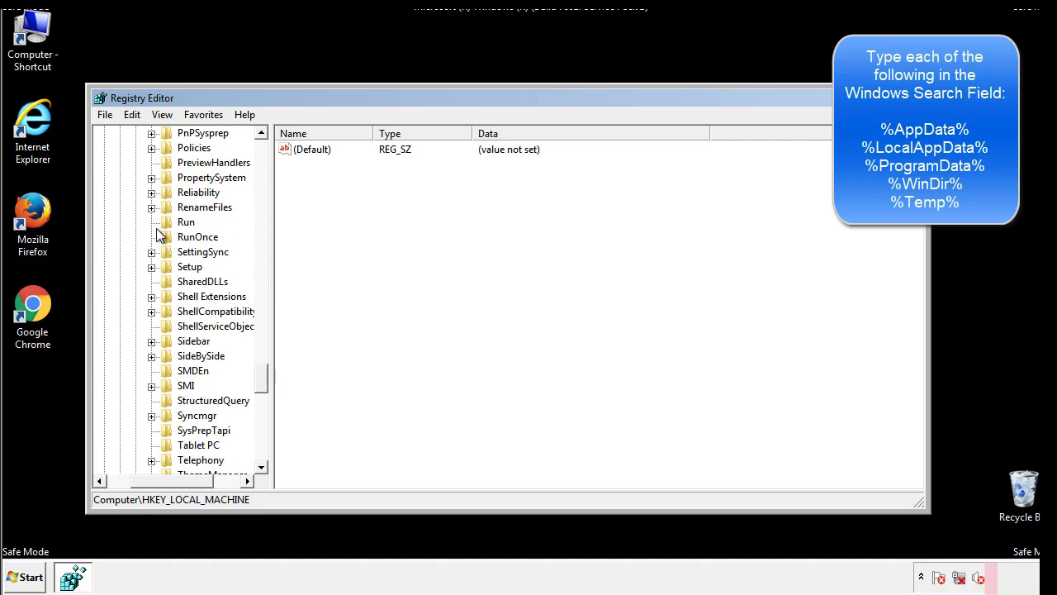
{"action": "left_click", "coordinate": [185, 222]}
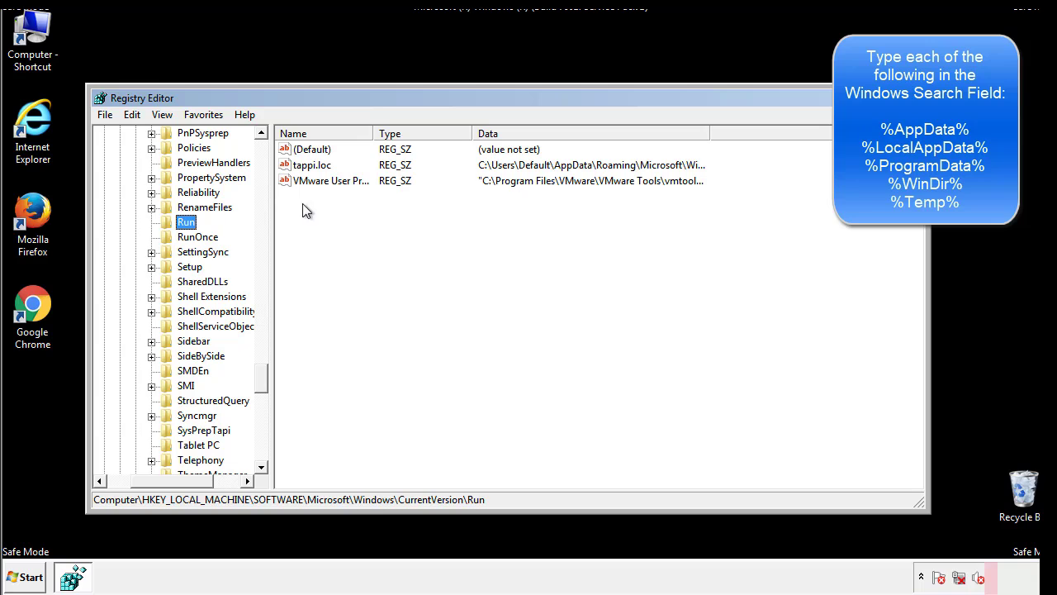
{"action": "mouse_move", "coordinate": [680, 183]}
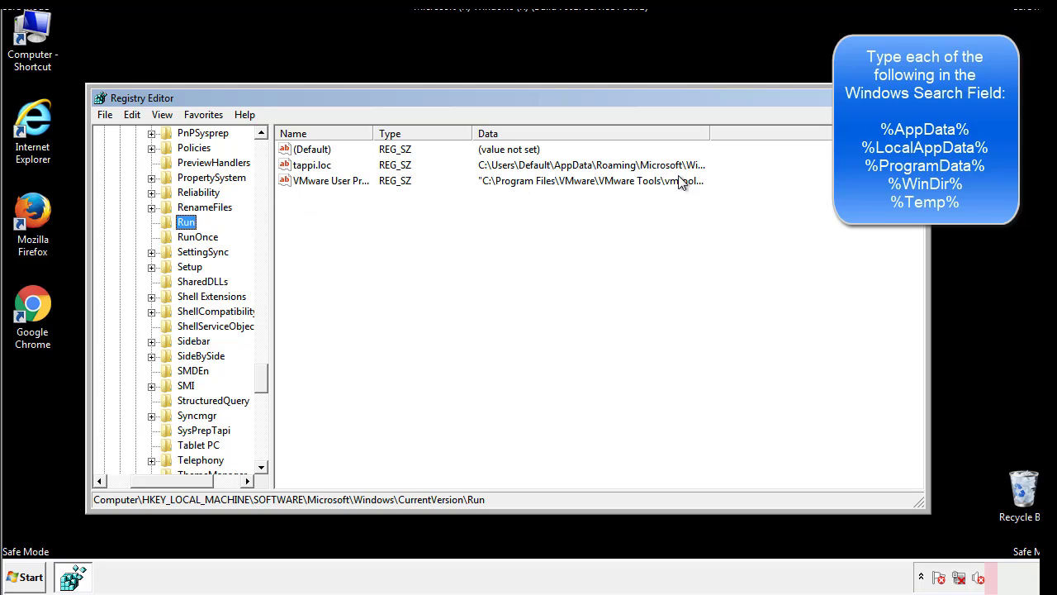
{"action": "left_click", "coordinate": [312, 165]}
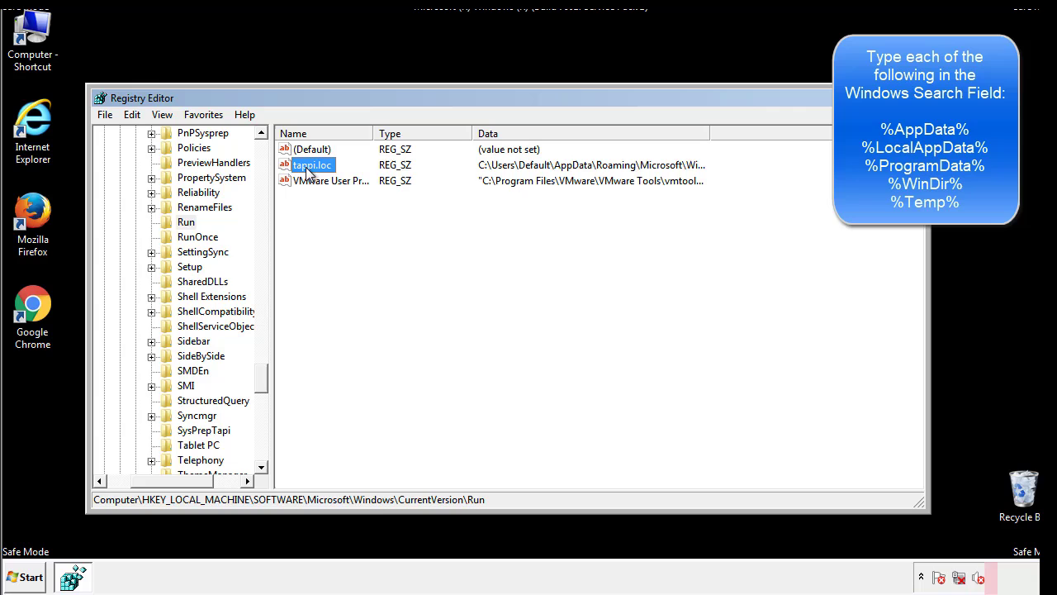
{"action": "key", "text": "Delete"}
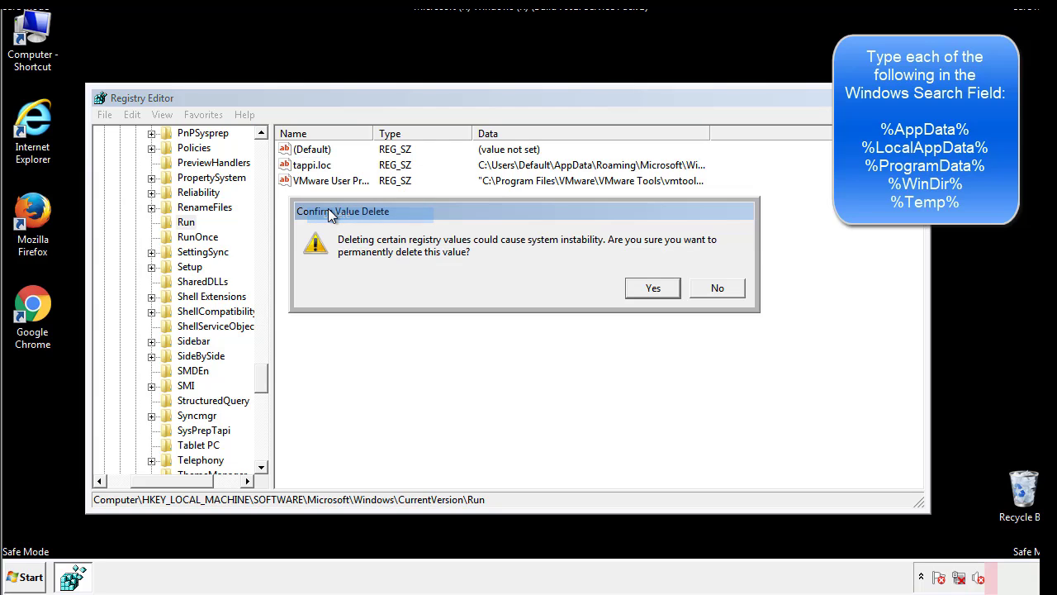
{"action": "left_click", "coordinate": [651, 287]}
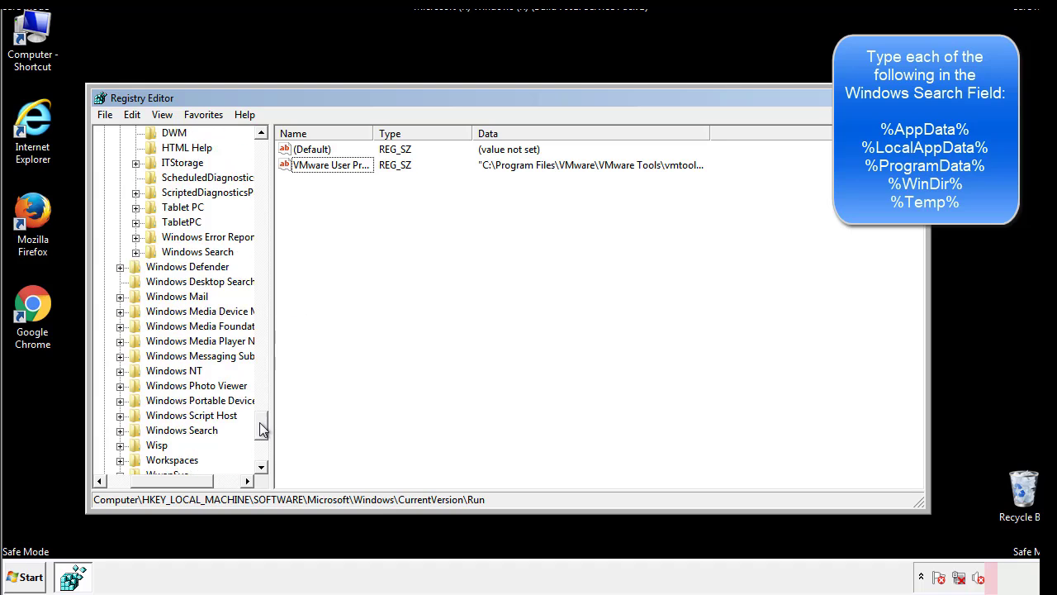
{"action": "scroll", "scroll_direction": "down", "scroll_amount": 3}
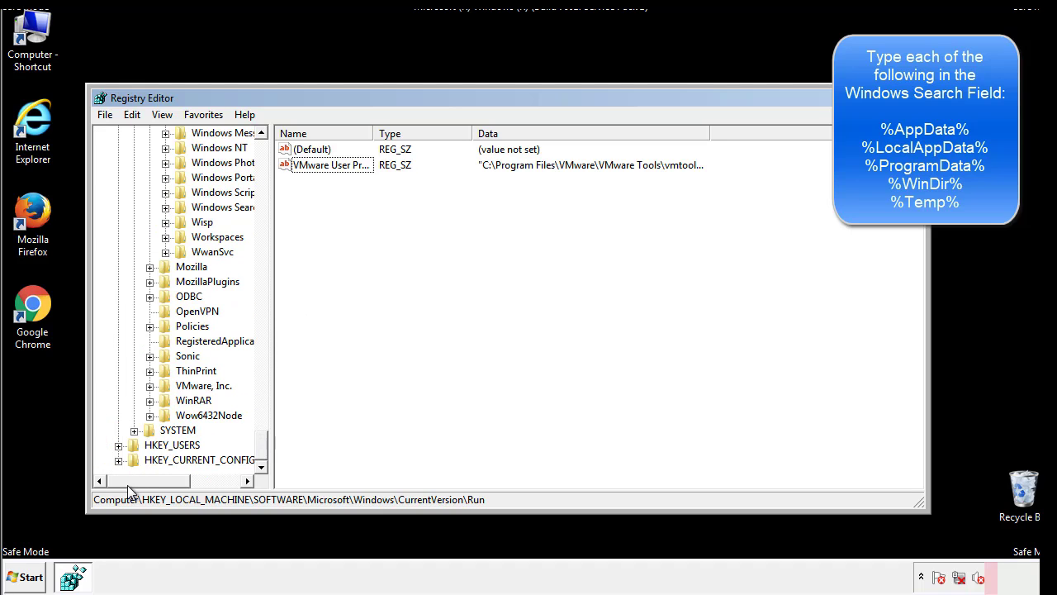
{"action": "scroll", "scroll_direction": "up", "scroll_amount": 3}
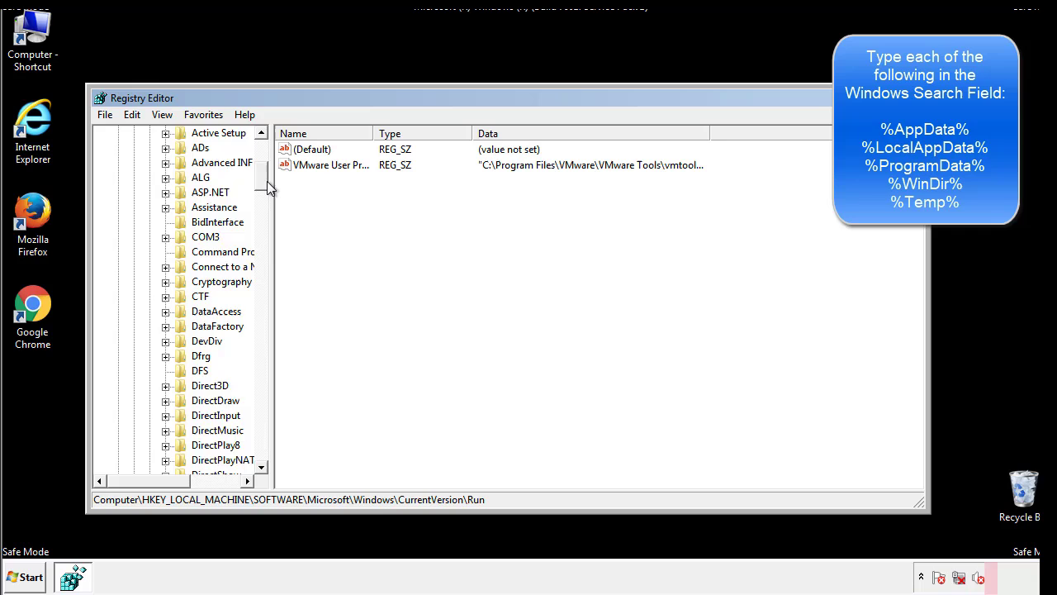
Step: Collapse HKEY_LOCAL_MACHINE and expand HKEY_CURRENT_USER > Software
{"action": "left_click", "coordinate": [119, 177]}
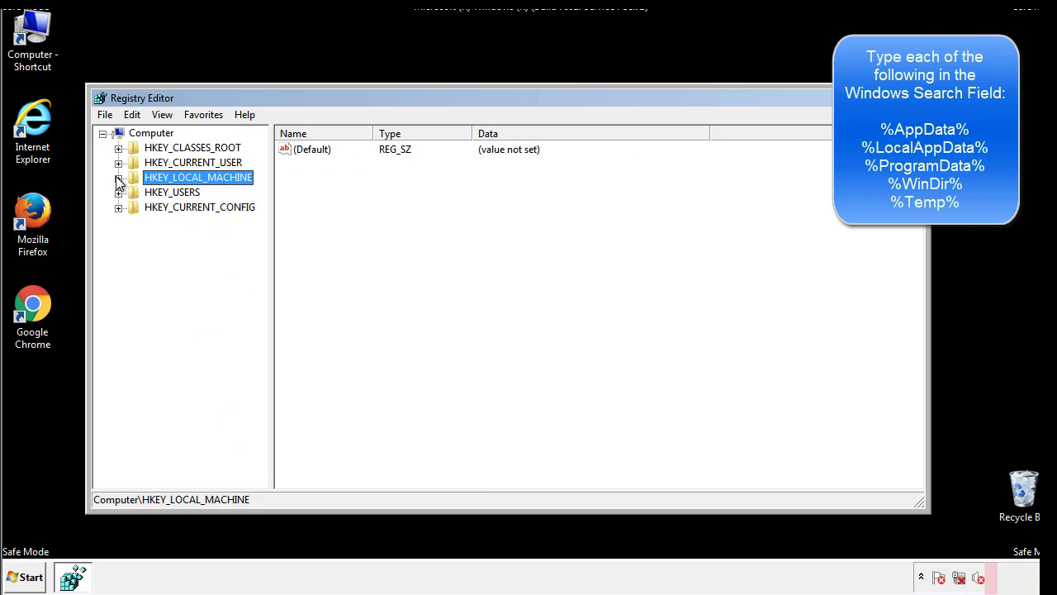
{"action": "left_click", "coordinate": [119, 162]}
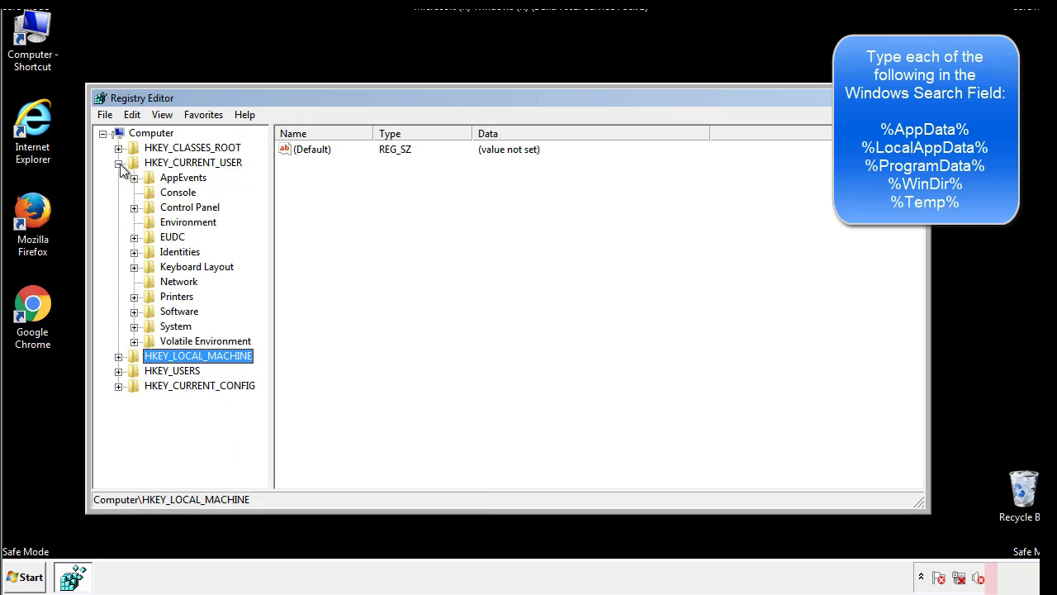
{"action": "mouse_move", "coordinate": [135, 266]}
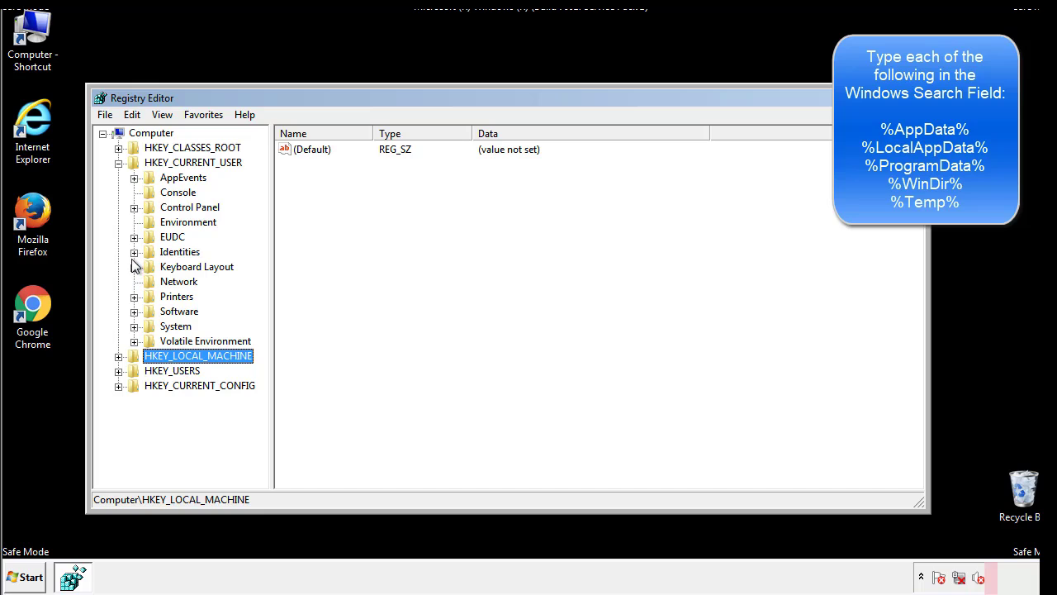
{"action": "mouse_move", "coordinate": [135, 272]}
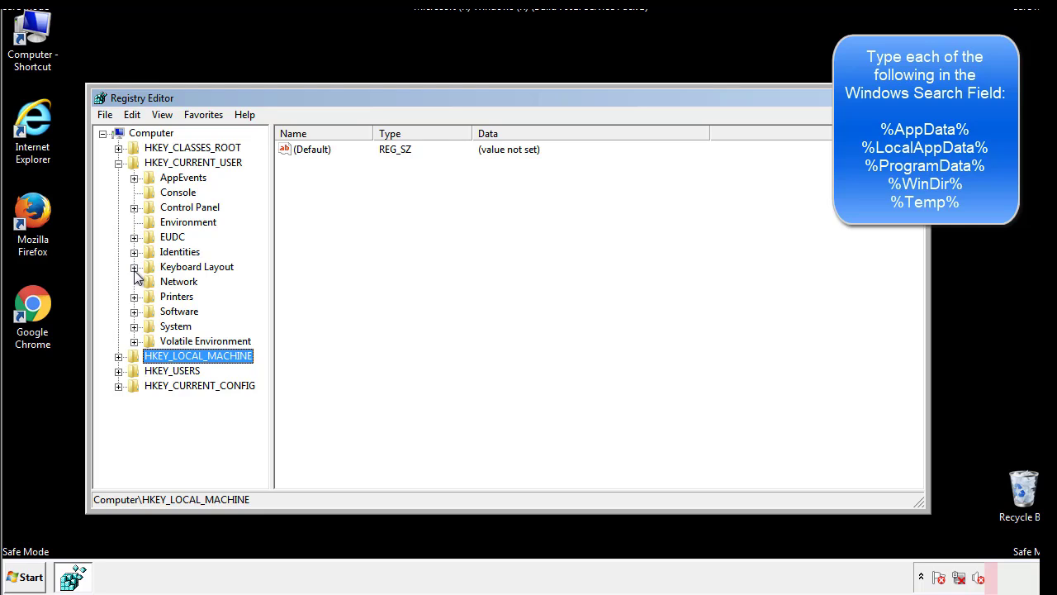
{"action": "left_click", "coordinate": [133, 310]}
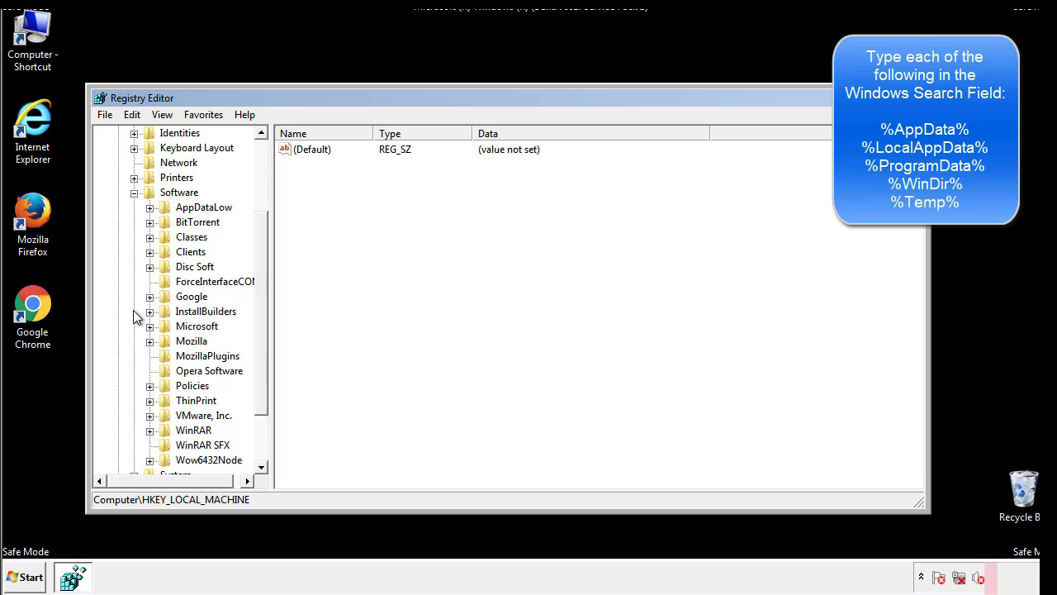
{"action": "scroll", "scroll_direction": "down", "scroll_amount": 3}
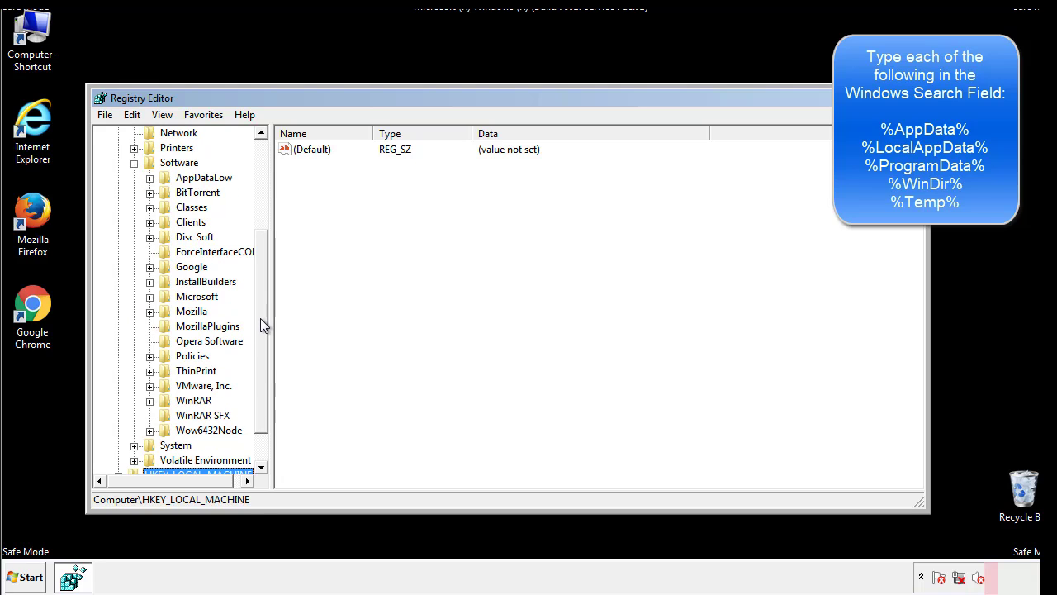
{"action": "mouse_move", "coordinate": [168, 334]}
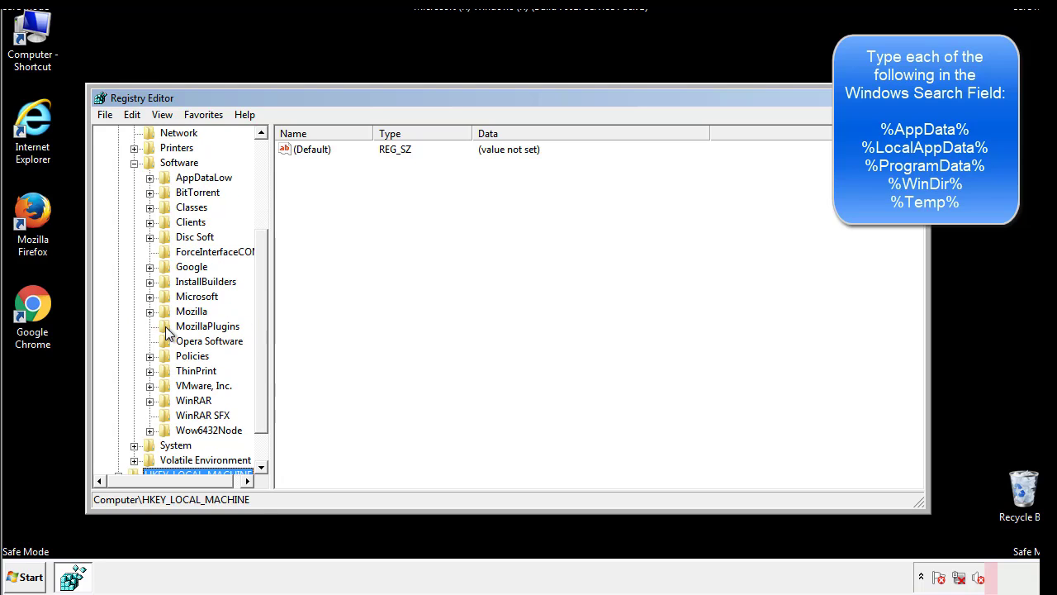
{"action": "mouse_move", "coordinate": [163, 225]}
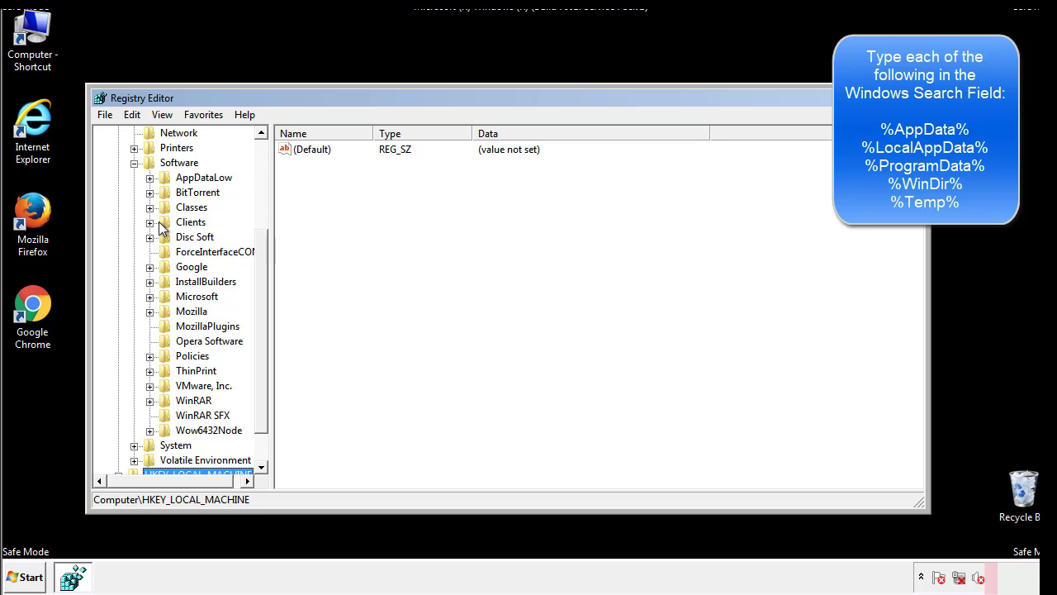
Step: Expand Microsoft\Windows and review HKCU's Run key, which lists only DAEMON Tools
{"action": "left_click", "coordinate": [150, 296]}
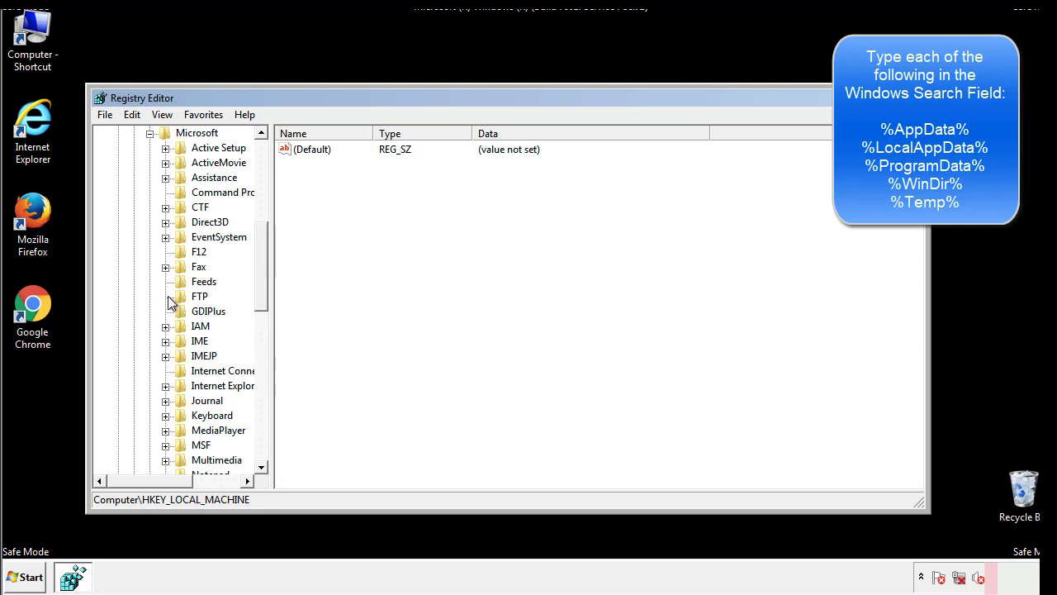
{"action": "scroll", "scroll_direction": "down", "scroll_amount": 3}
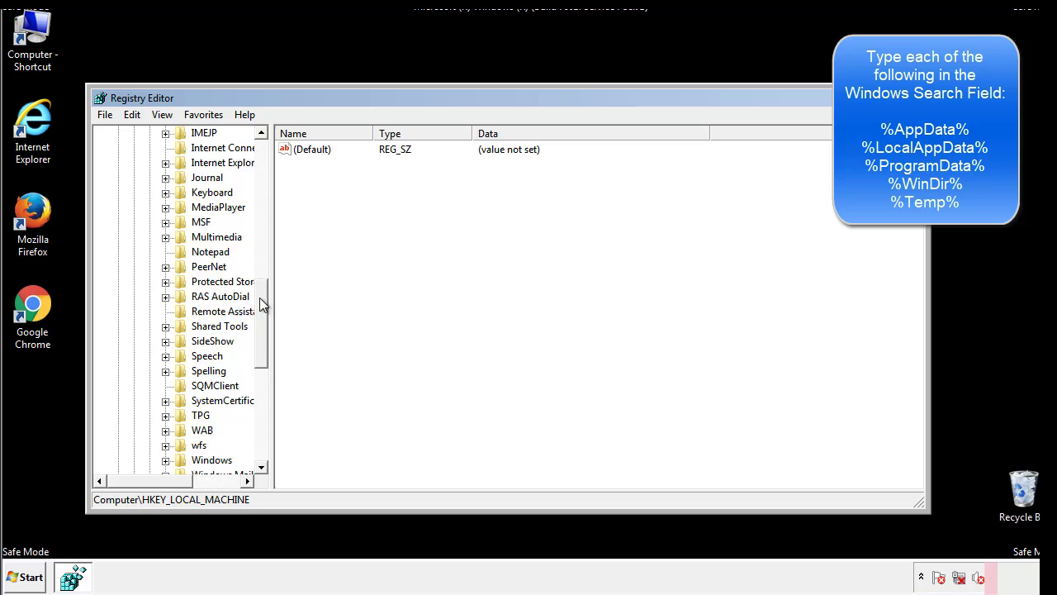
{"action": "scroll", "scroll_direction": "down", "scroll_amount": 3}
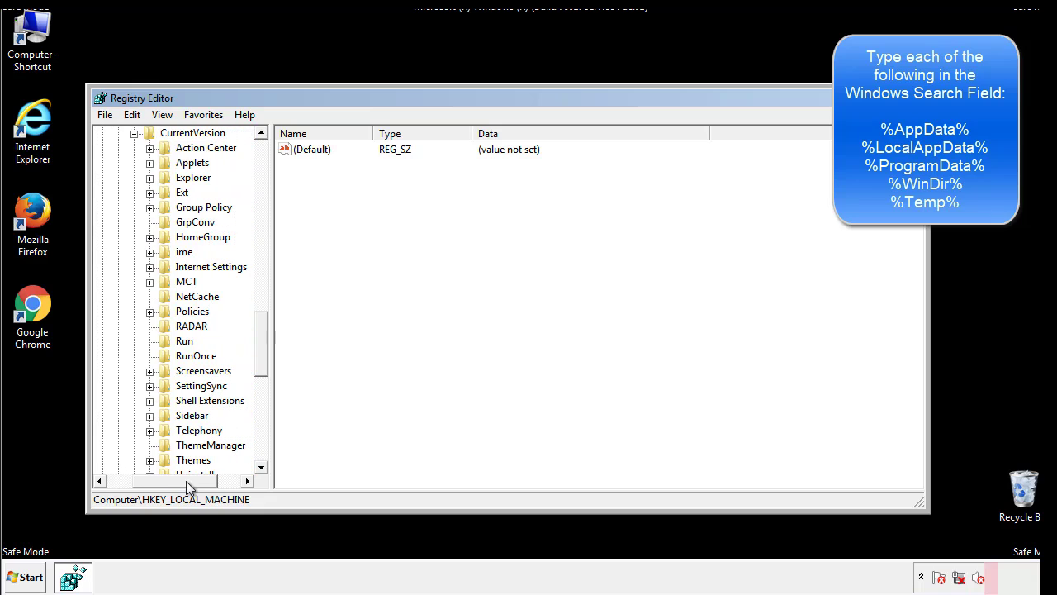
{"action": "left_click", "coordinate": [185, 341]}
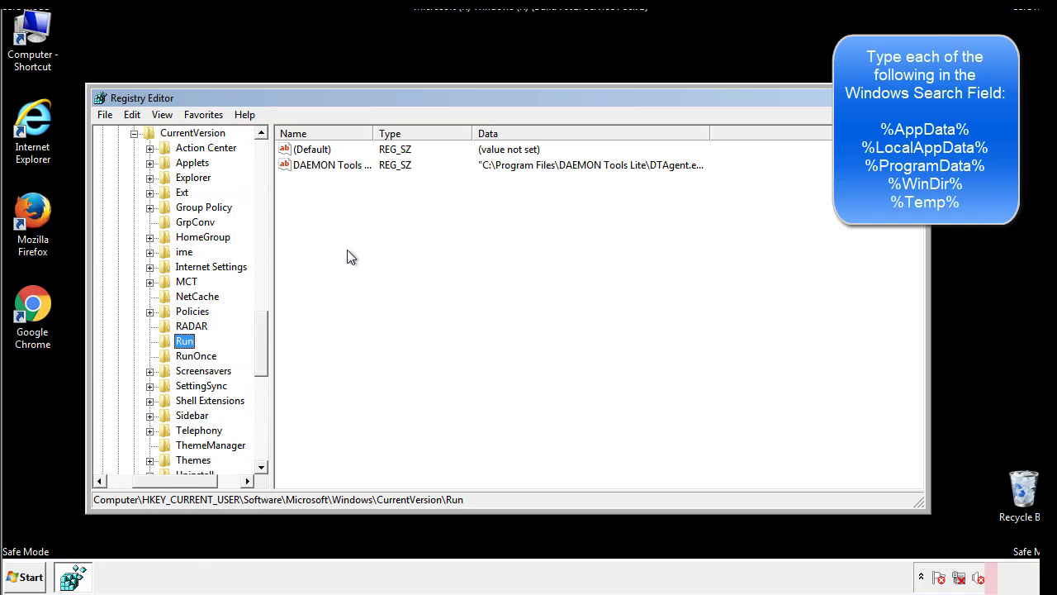
{"action": "mouse_move", "coordinate": [343, 180]}
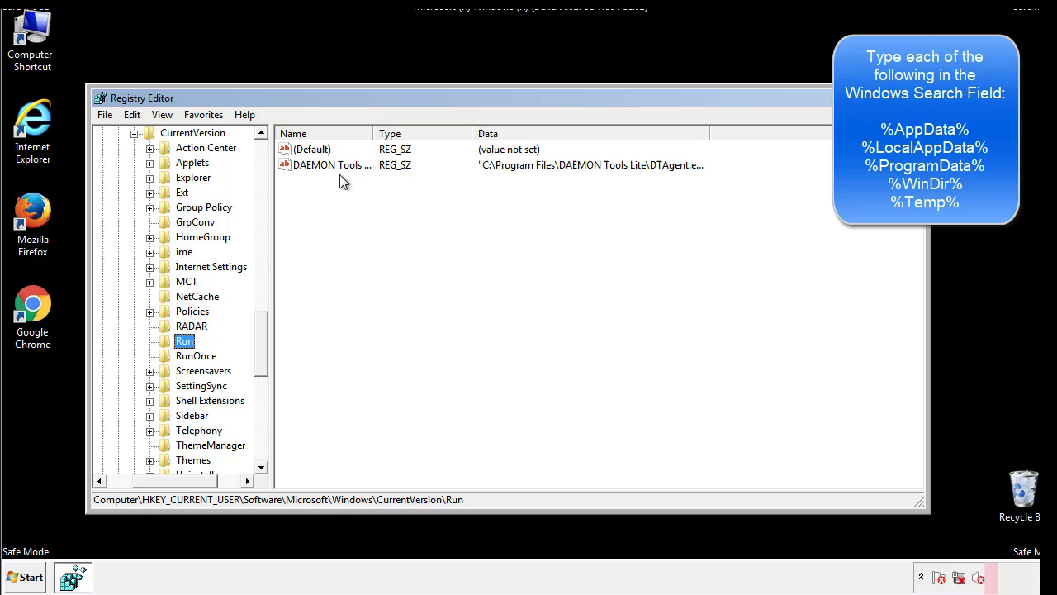
{"action": "mouse_move", "coordinate": [453, 195]}
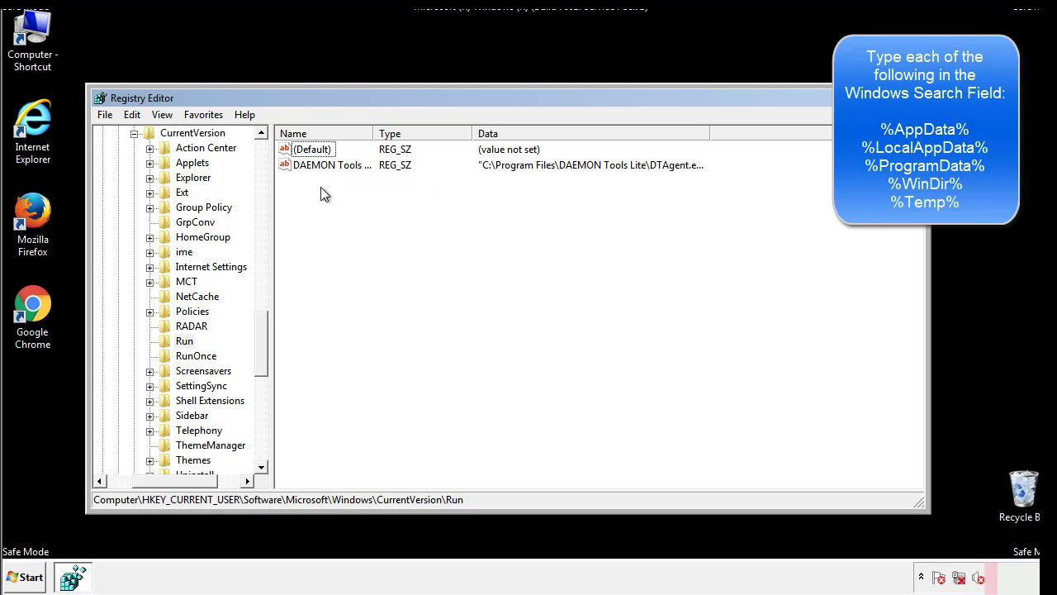
{"action": "mouse_move", "coordinate": [384, 195]}
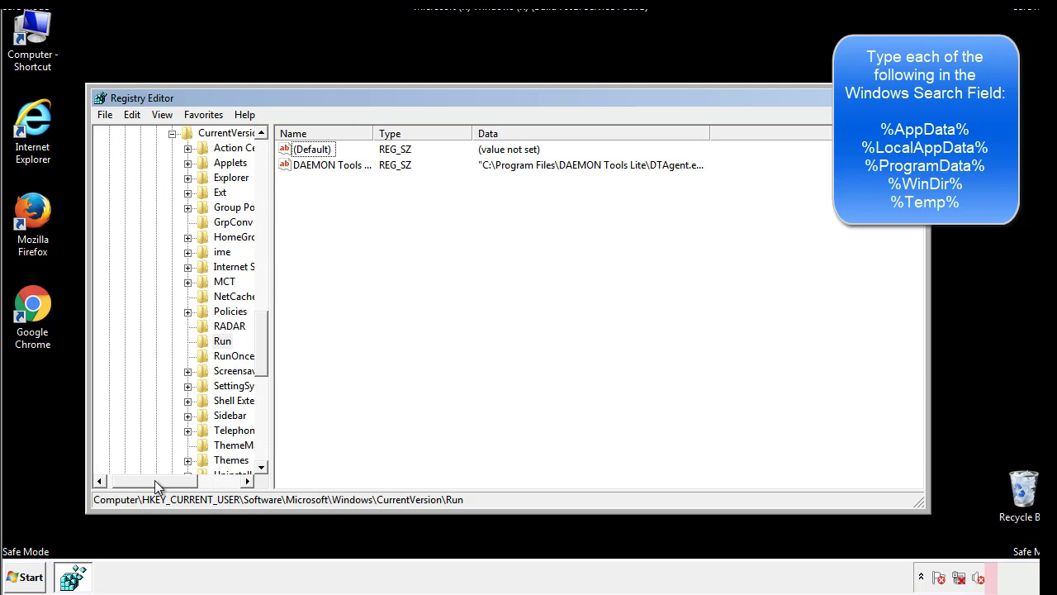
{"action": "scroll", "scroll_direction": "up", "scroll_amount": 3}
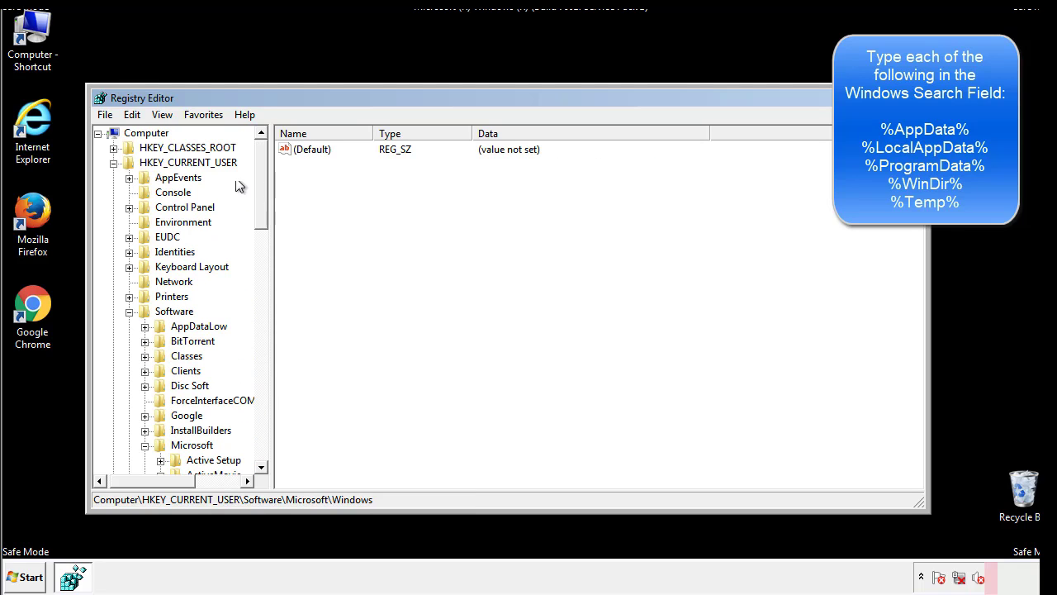
Step: Search the registry for %temp% via Edit > Find
{"action": "left_click", "coordinate": [132, 114]}
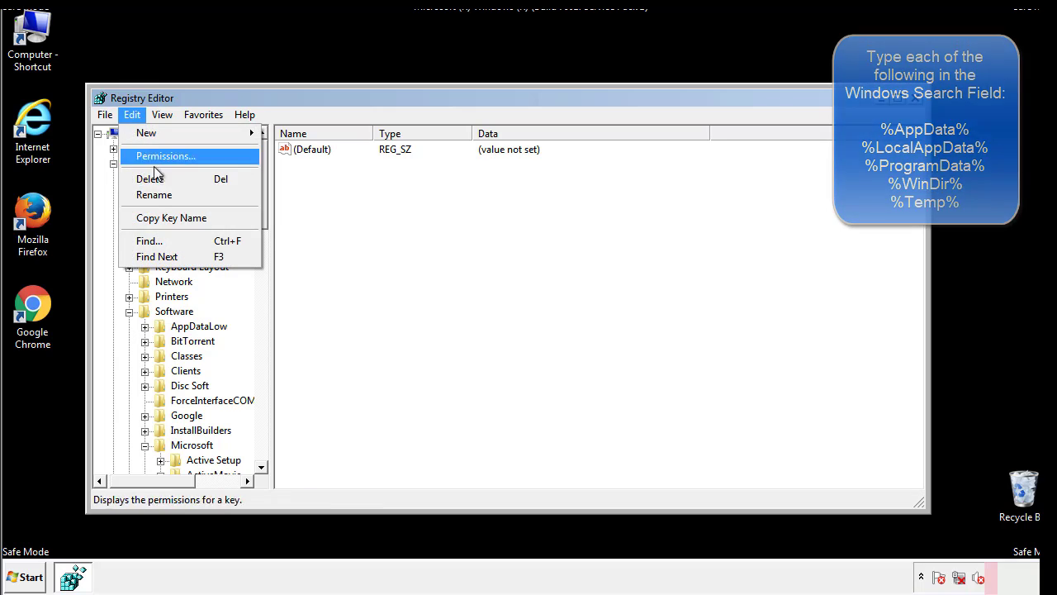
{"action": "left_click", "coordinate": [149, 242]}
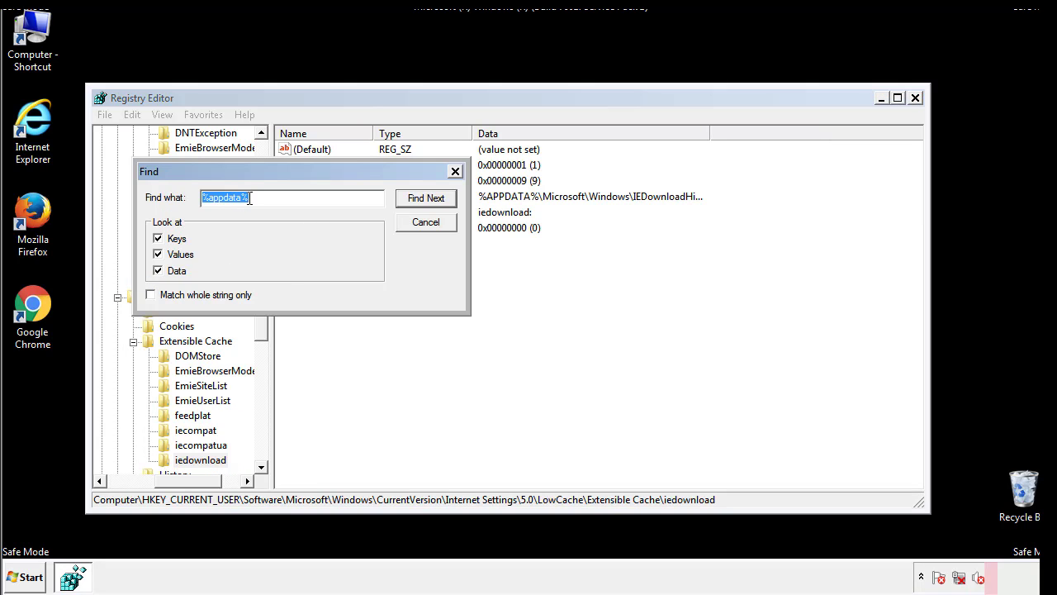
{"action": "type", "text": "%4"}
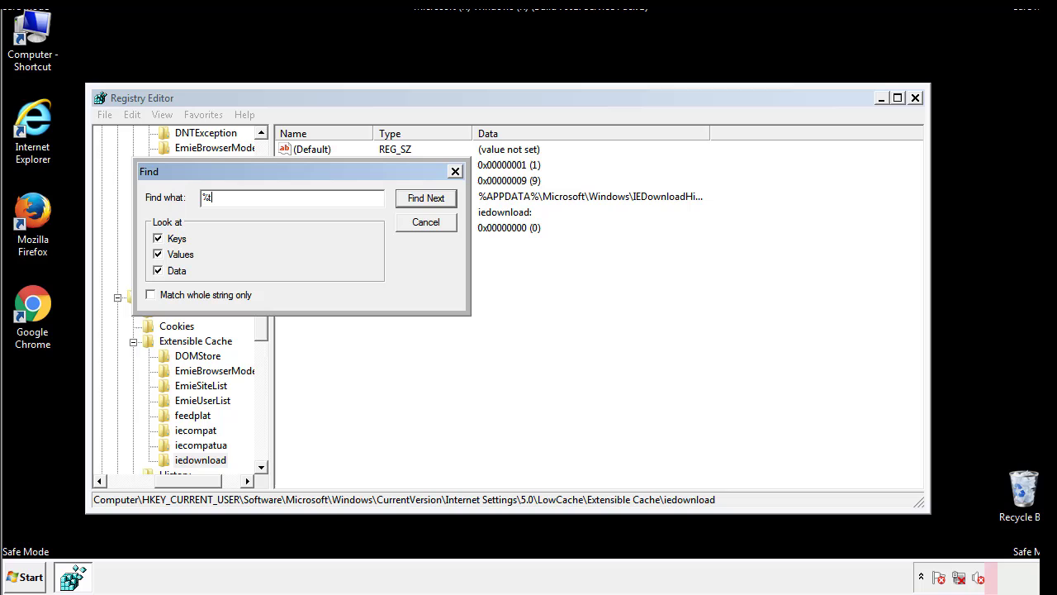
{"action": "type", "text": "temp%"}
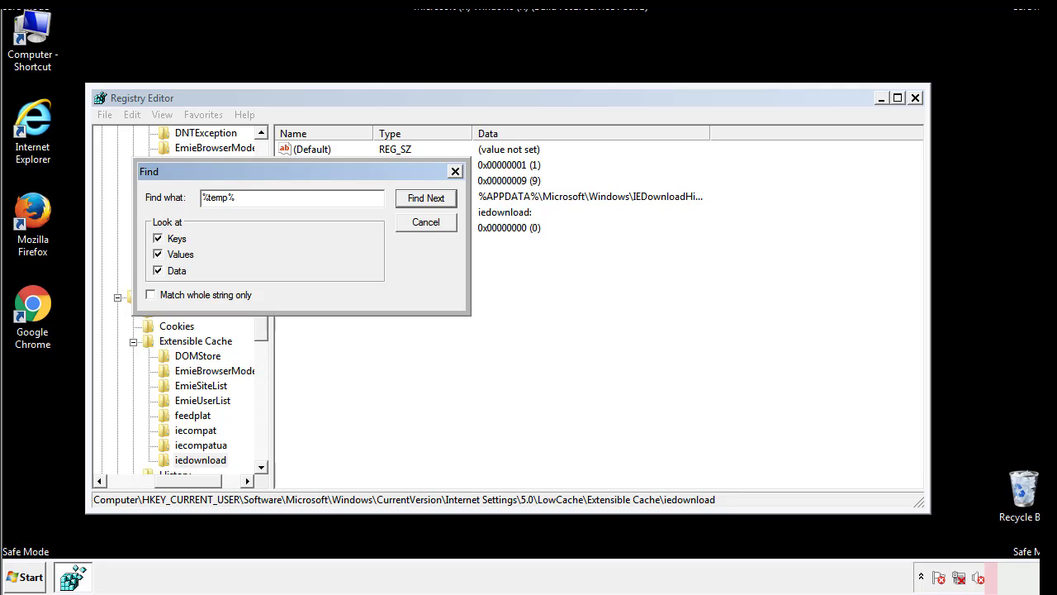
{"action": "left_click", "coordinate": [426, 199]}
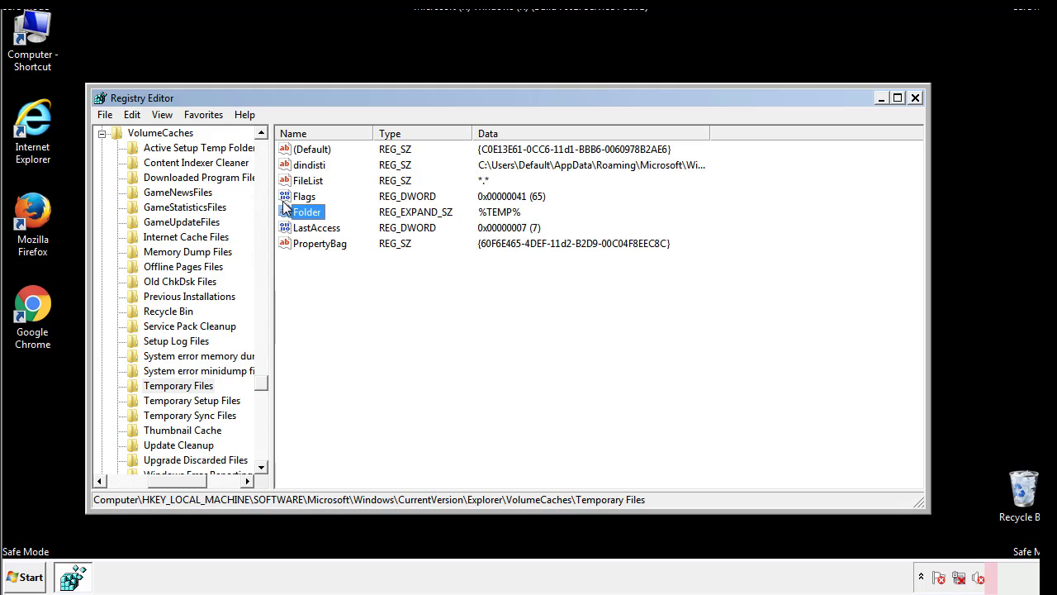
Step: Permanently delete all values in the VolumeCaches Temporary Files key except (Default)
{"action": "left_click", "coordinate": [343, 273]}
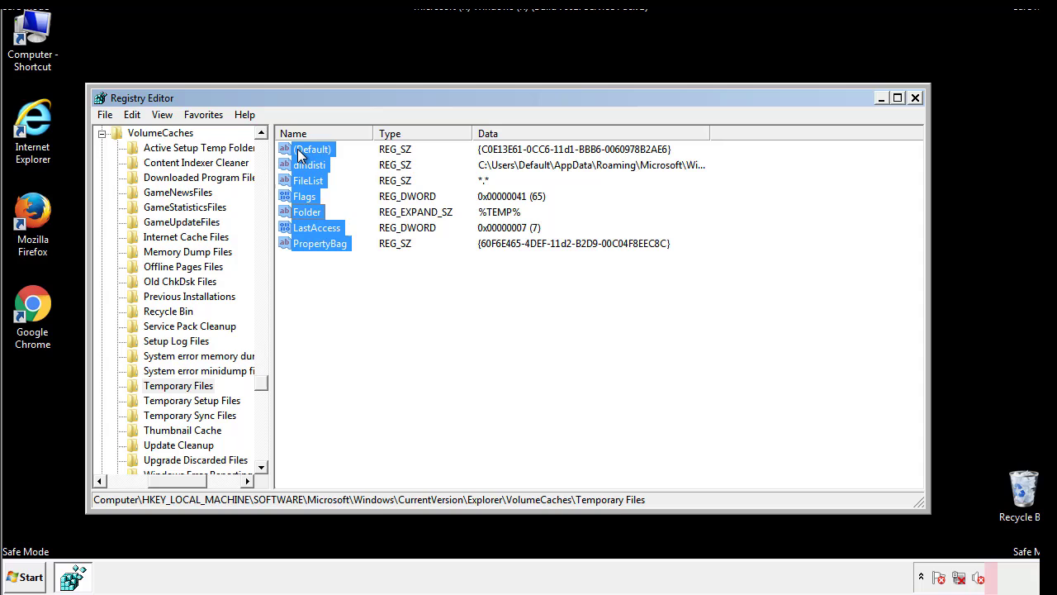
{"action": "right_click", "coordinate": [312, 149]}
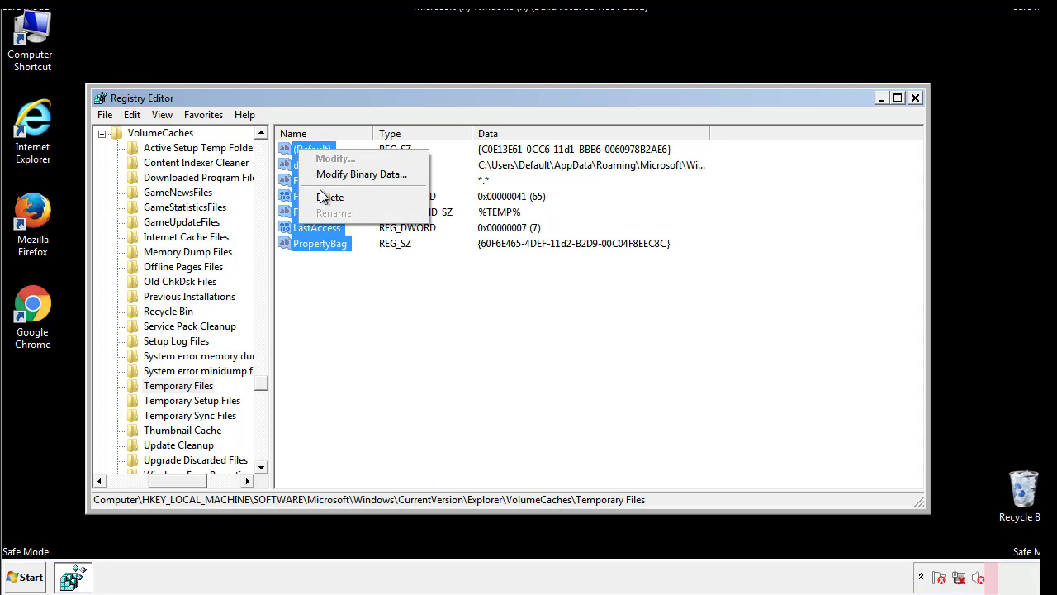
{"action": "left_click", "coordinate": [330, 197]}
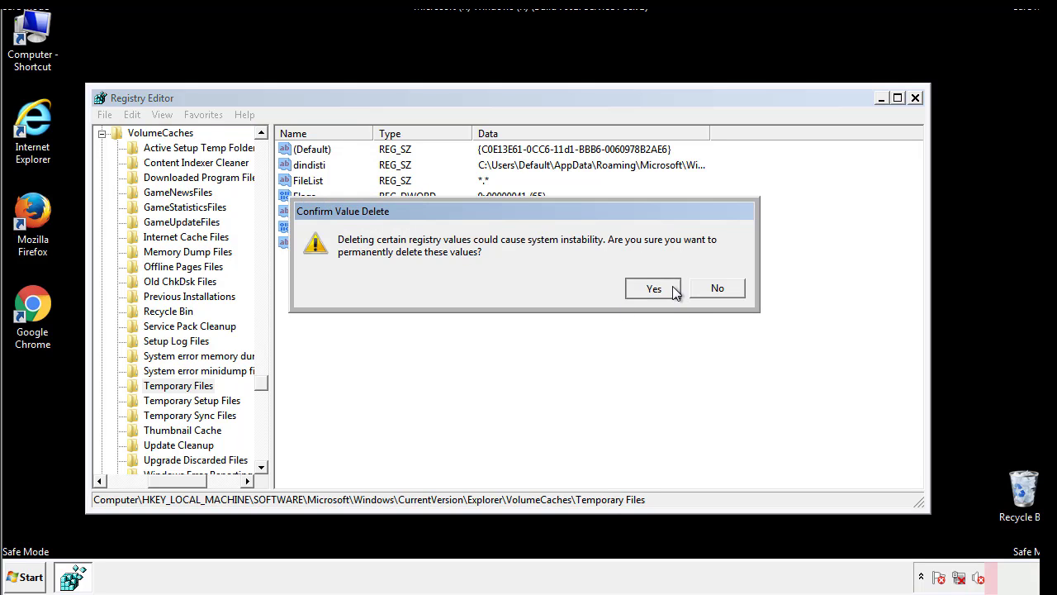
{"action": "left_click", "coordinate": [654, 288]}
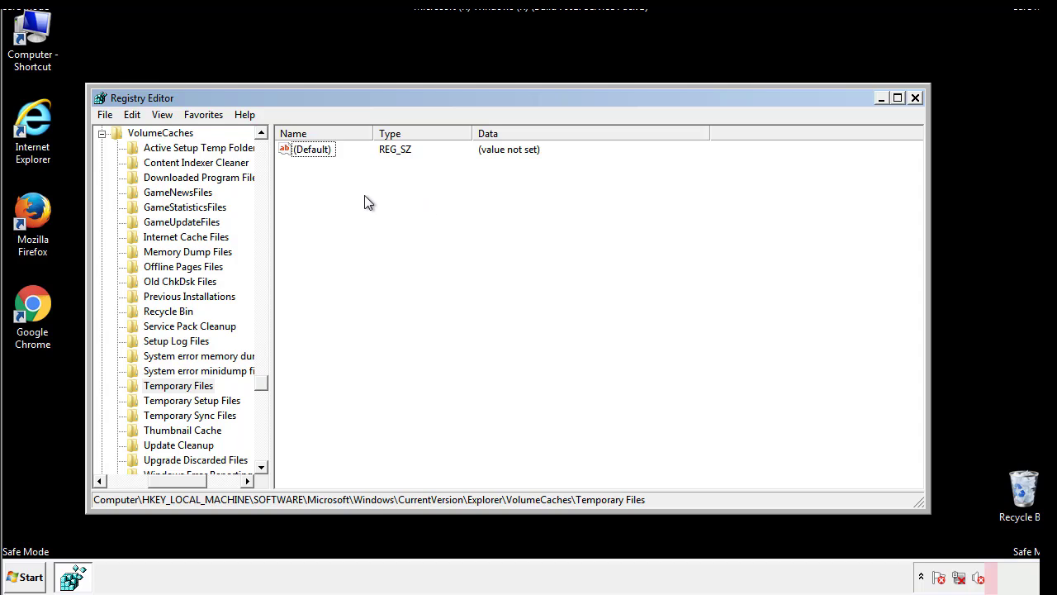
{"action": "mouse_move", "coordinate": [915, 98]}
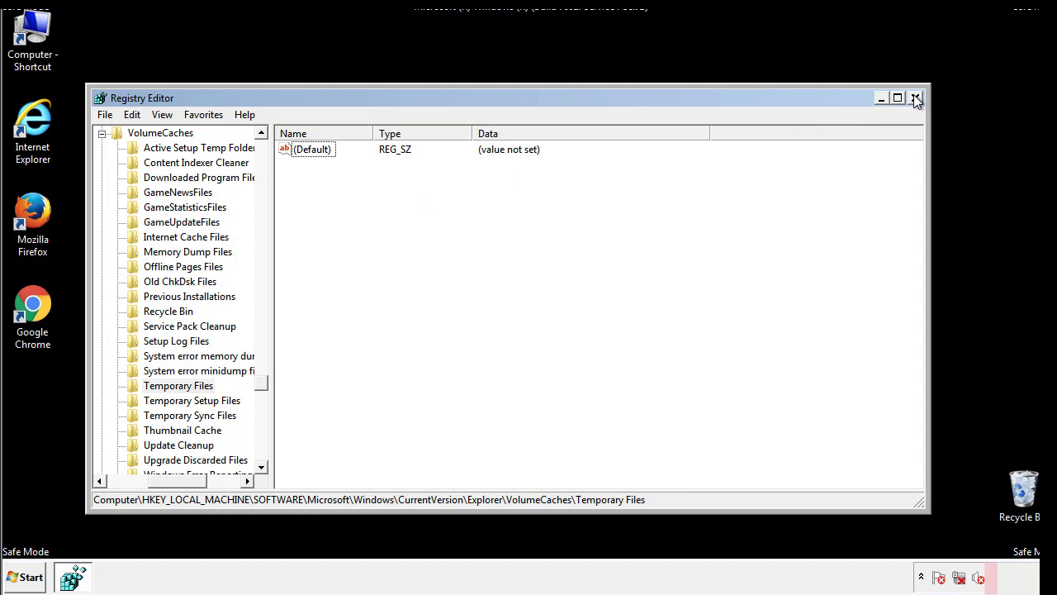
Step: Close Registry Editor and launch System Configuration by searching msconfig
{"action": "left_click", "coordinate": [915, 97]}
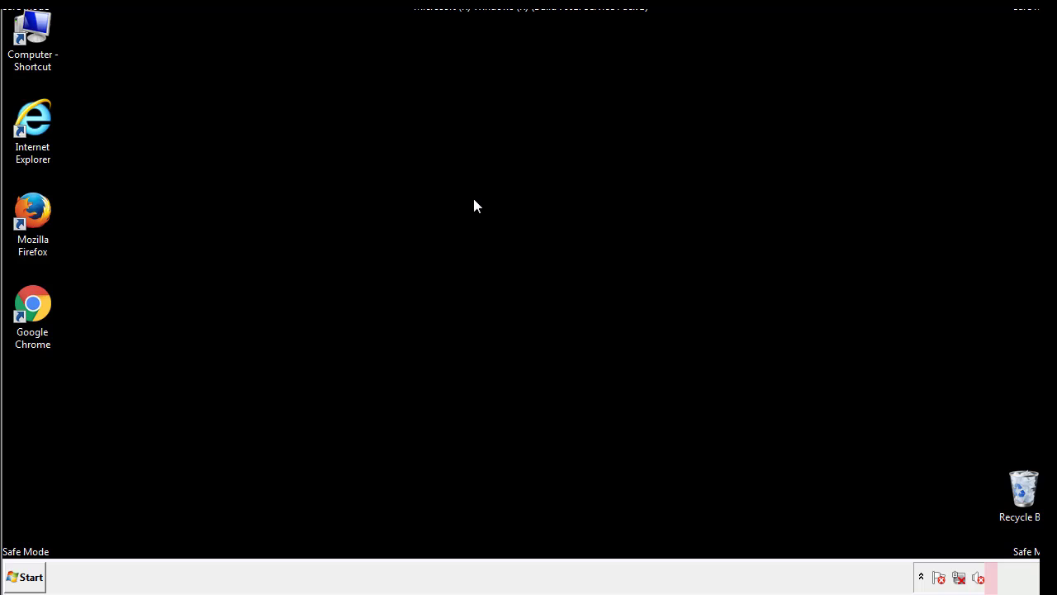
{"action": "mouse_move", "coordinate": [43, 413]}
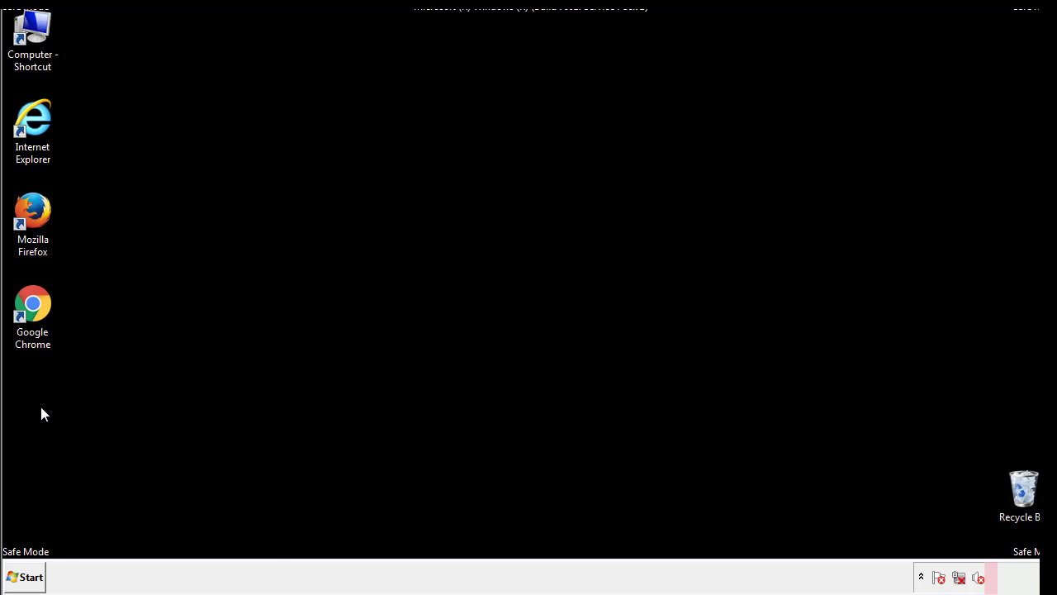
{"action": "left_click", "coordinate": [23, 576]}
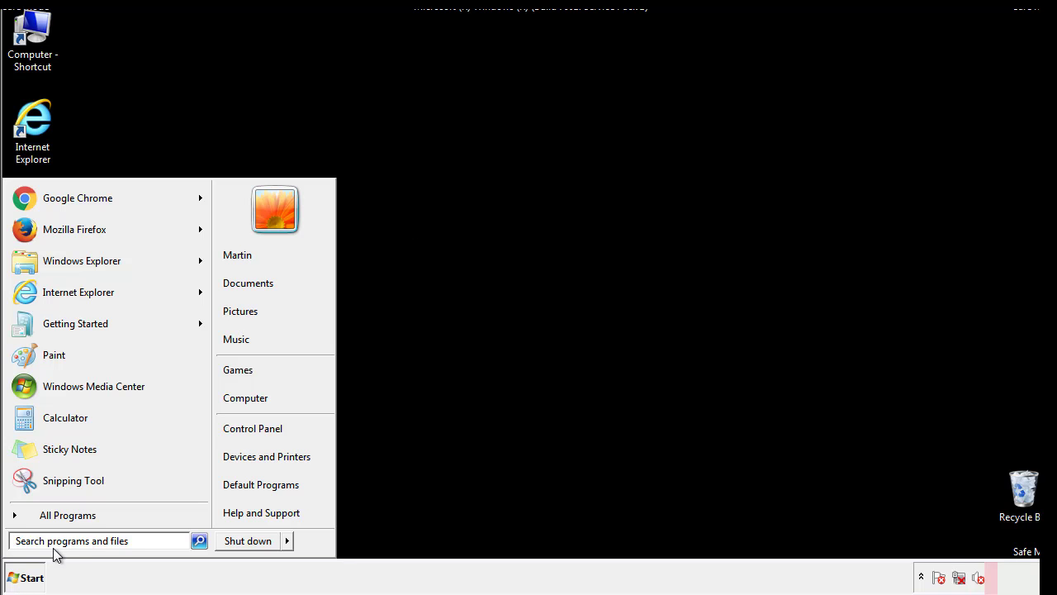
{"action": "type", "text": "mscon"}
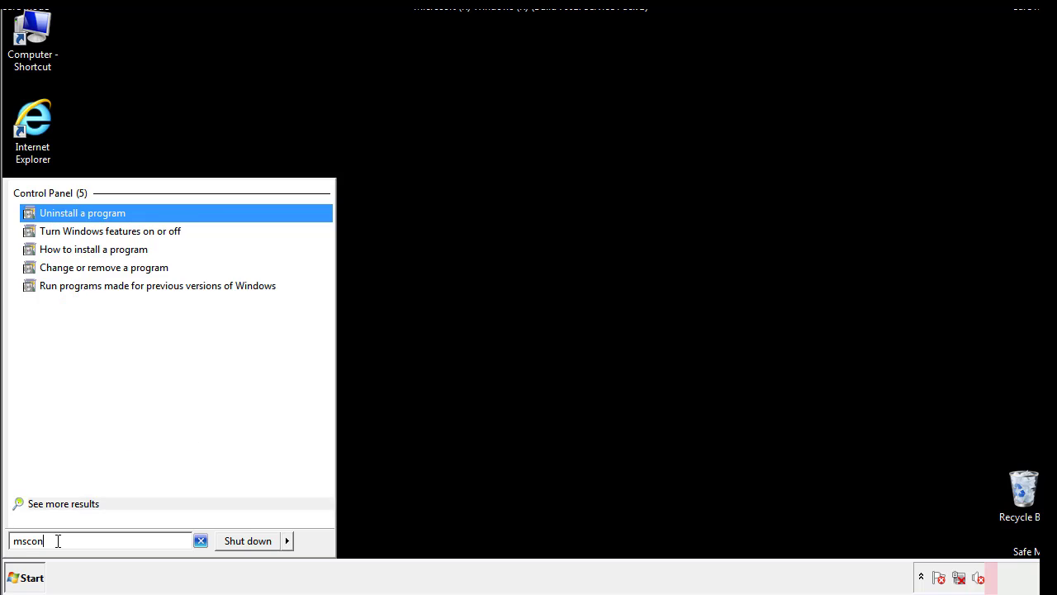
{"action": "type", "text": "fig"}
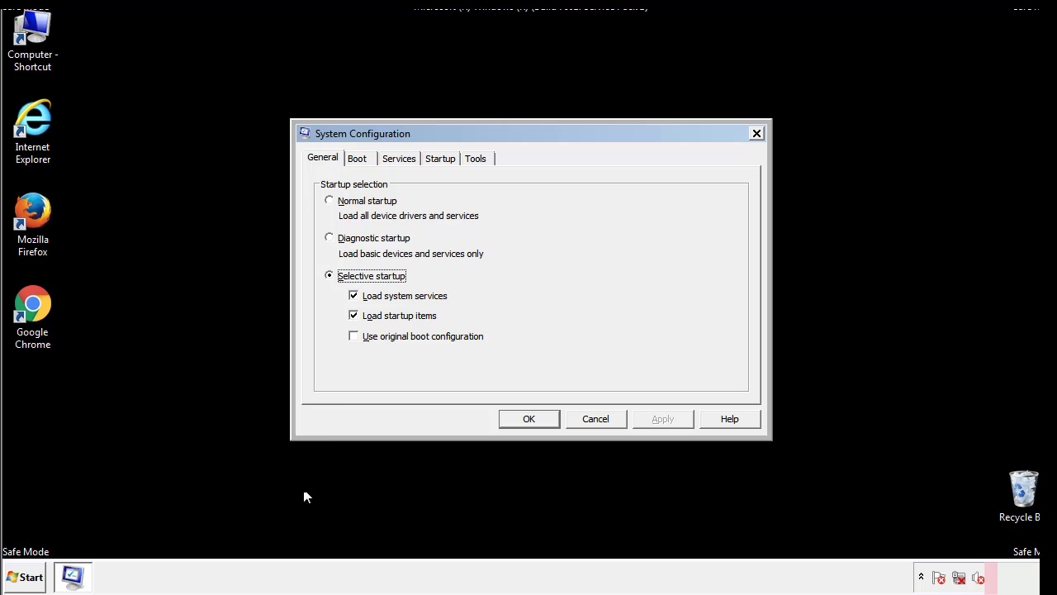
Step: Uncheck Safe boot on the Boot tab, apply it, and restart the computer
{"action": "left_click", "coordinate": [357, 159]}
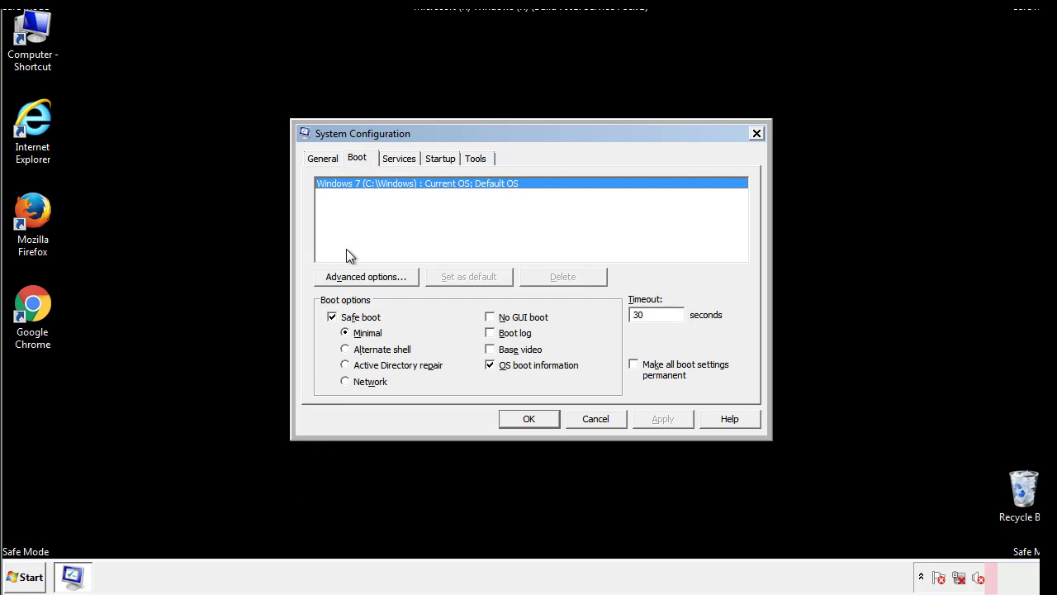
{"action": "left_click", "coordinate": [332, 317]}
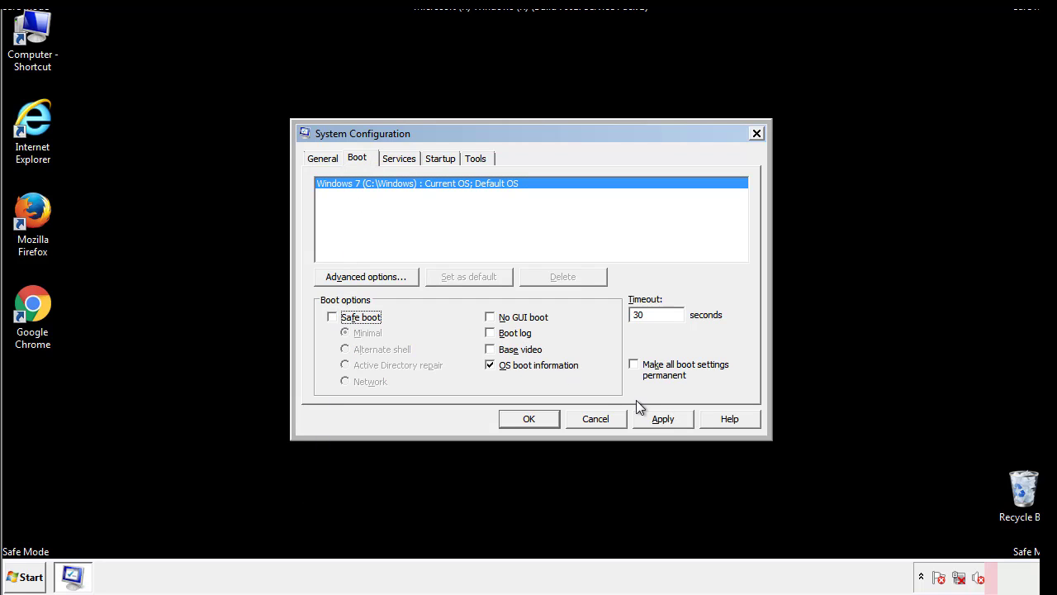
{"action": "left_click", "coordinate": [528, 419]}
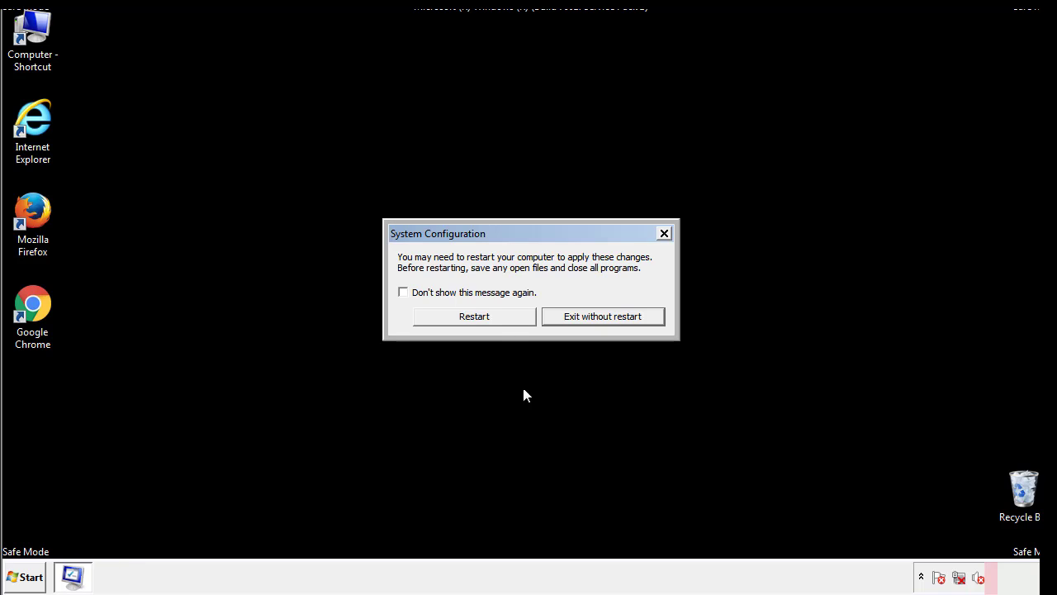
{"action": "left_click", "coordinate": [474, 315]}
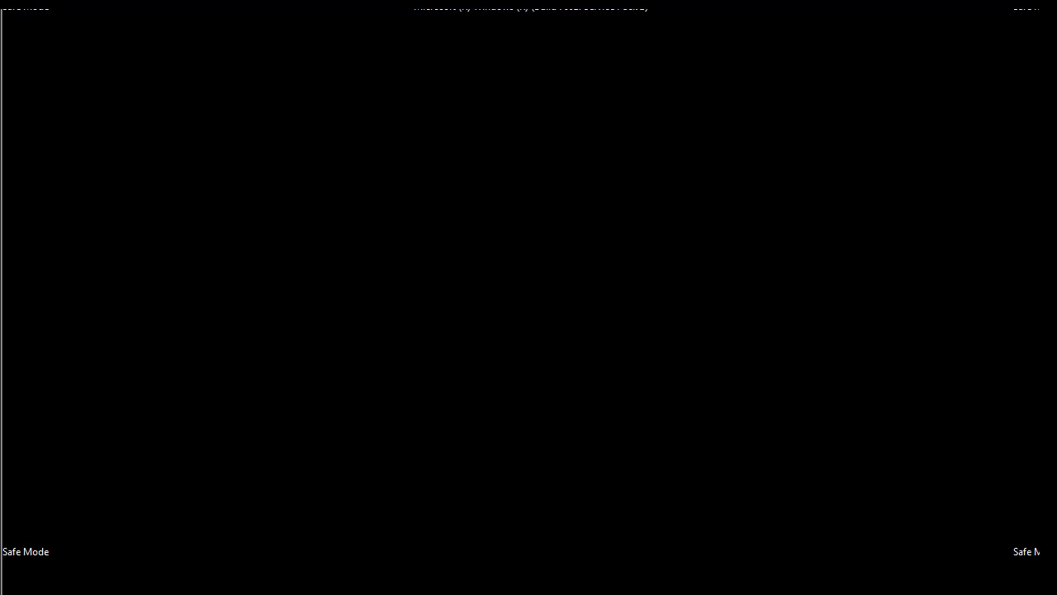